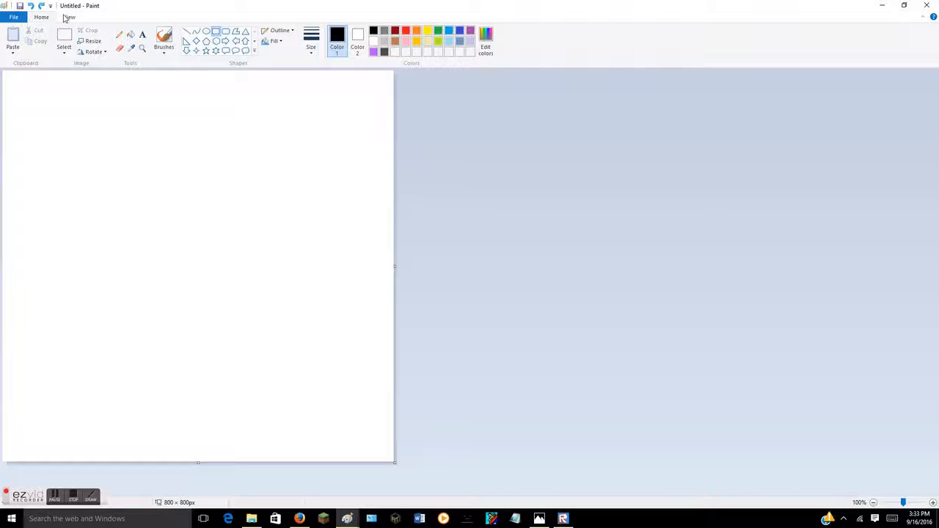
# Turn on gridlines and rulers, then mark the canvas centre with a dot.
pyautogui.click(69, 17)
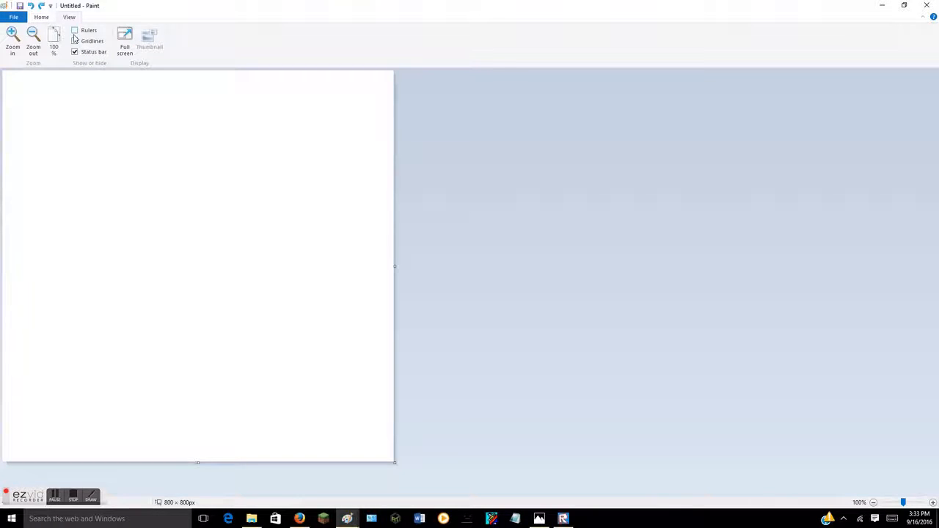
pyautogui.click(75, 41)
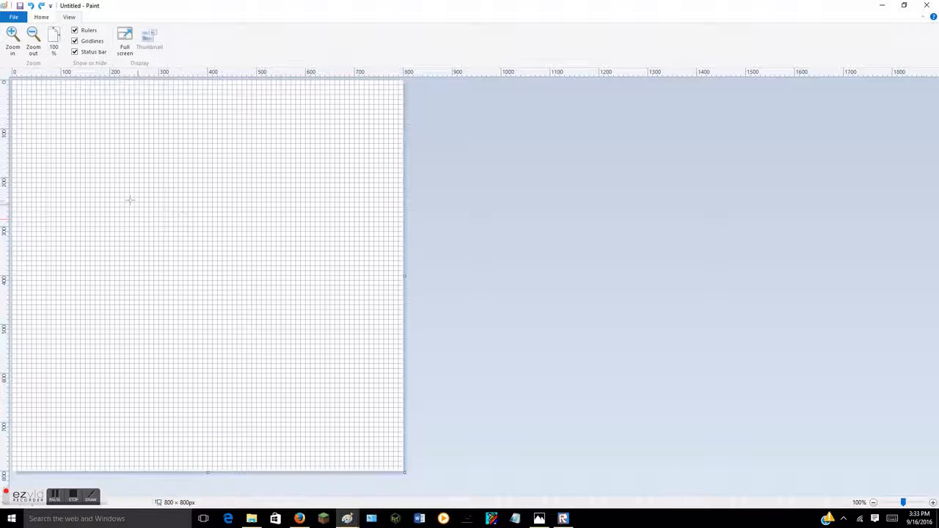
pyautogui.moveTo(179, 213)
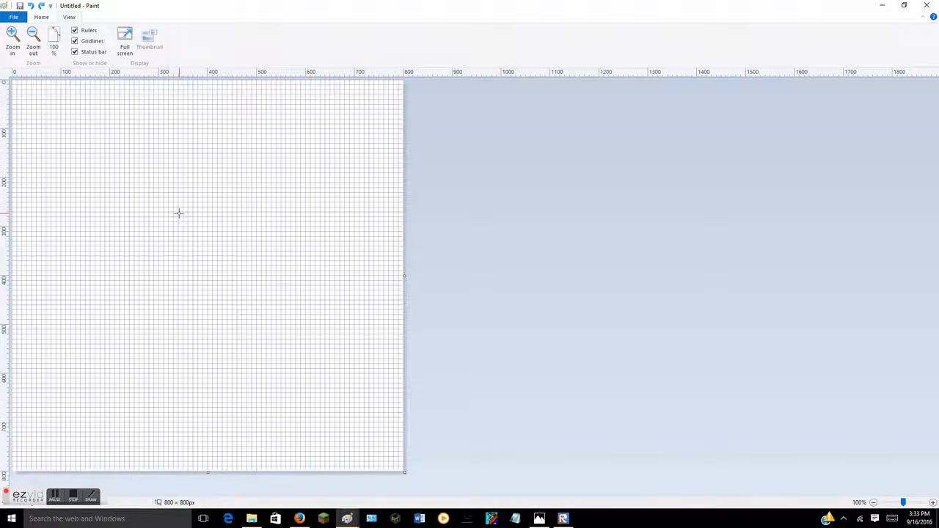
pyautogui.moveTo(207, 243)
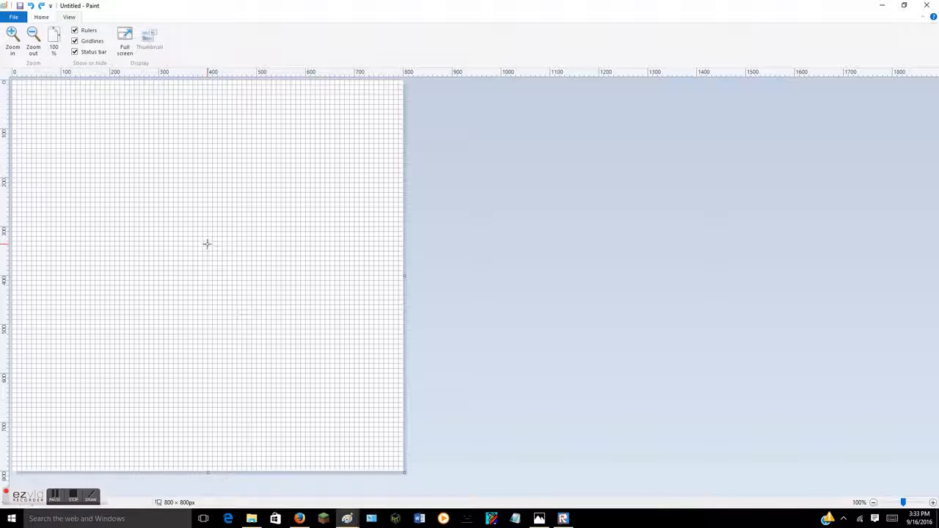
pyautogui.moveTo(195, 289)
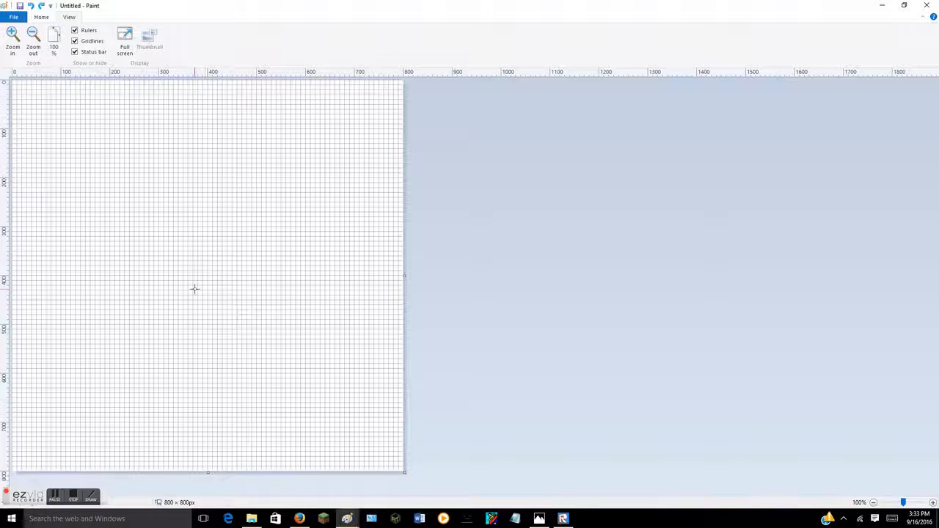
pyautogui.moveTo(198, 275)
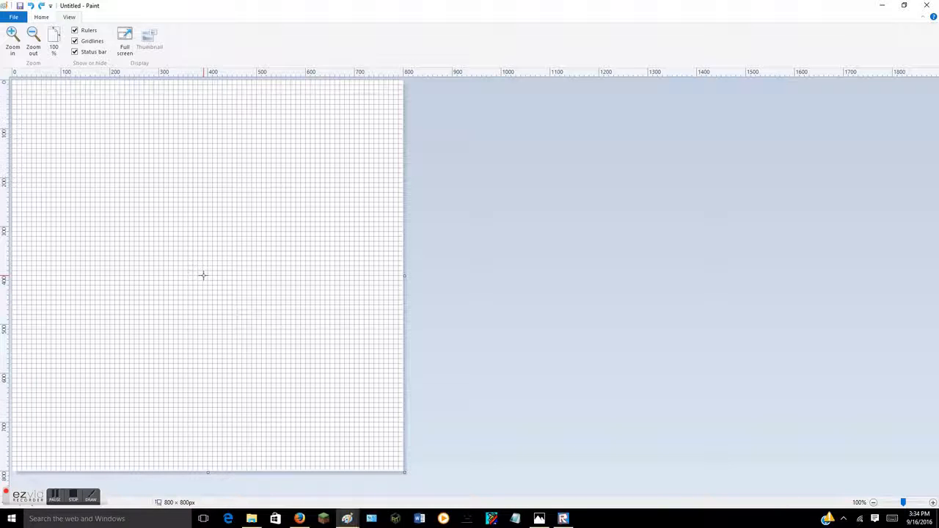
pyautogui.moveTo(208, 275)
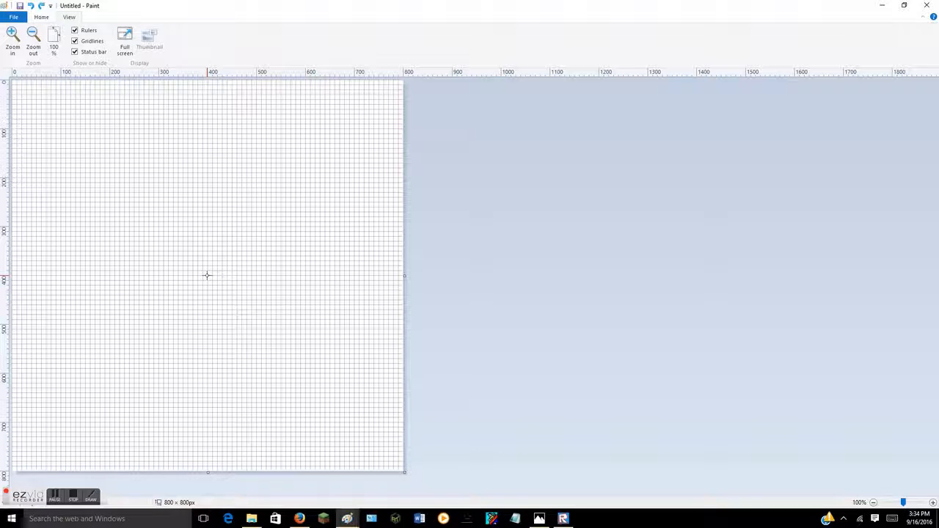
pyautogui.moveTo(211, 249)
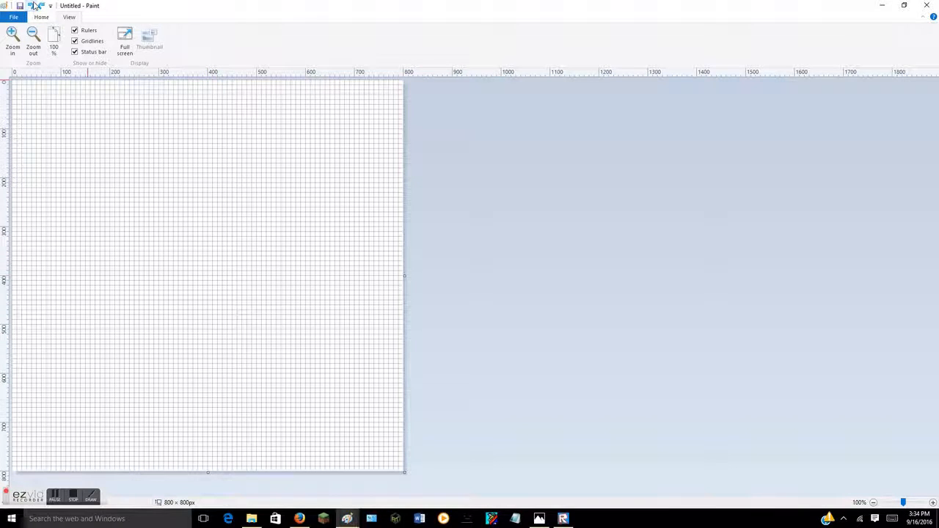
pyautogui.click(41, 17)
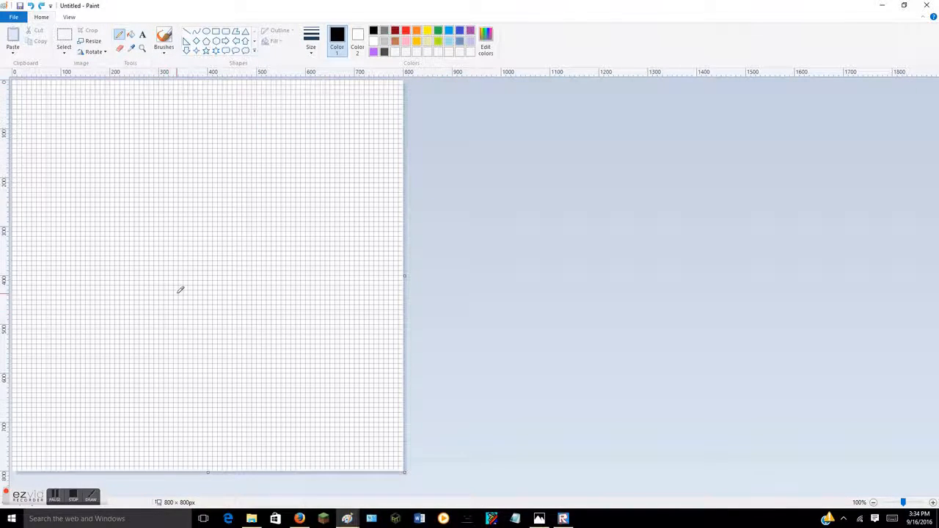
pyautogui.moveTo(199, 272)
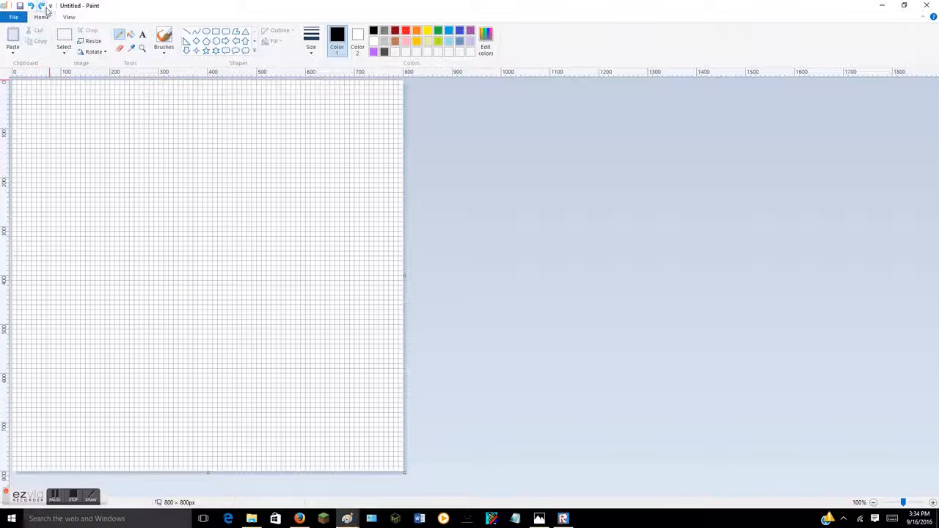
# Turn rulers and gridlines back off.
pyautogui.click(68, 17)
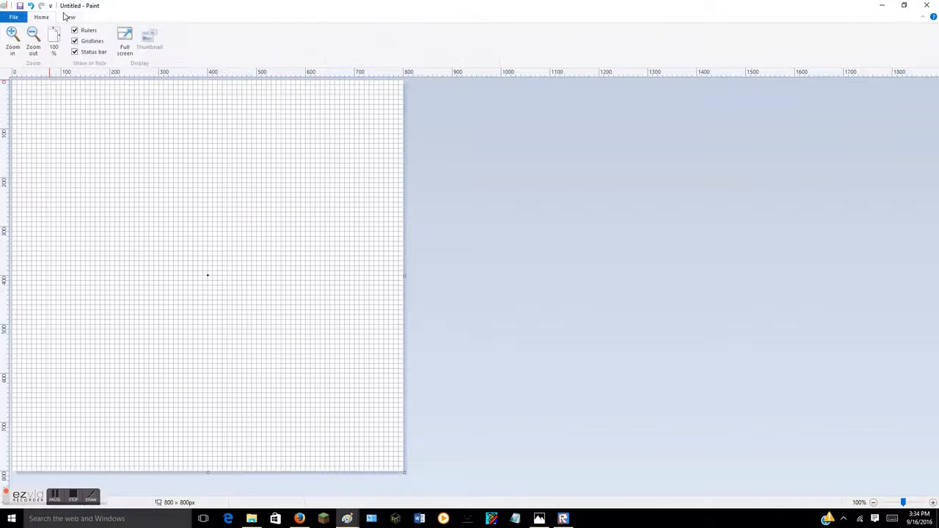
pyautogui.click(75, 30)
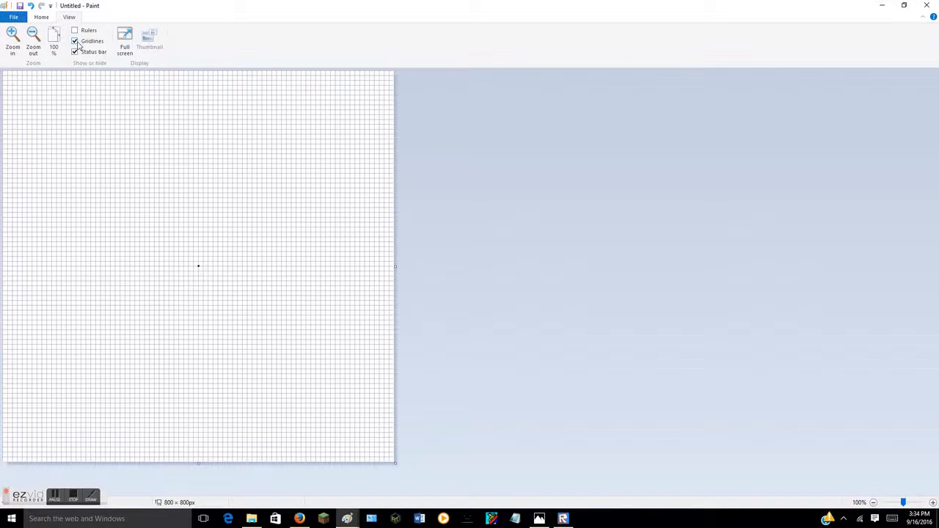
pyautogui.click(74, 41)
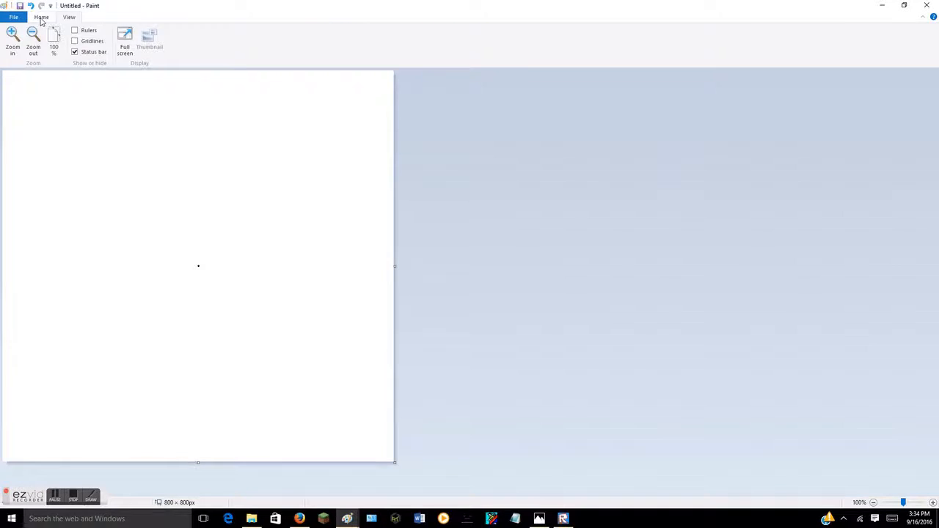
# Draw a square head around the centre dot with a black hair band on top.
pyautogui.click(41, 16)
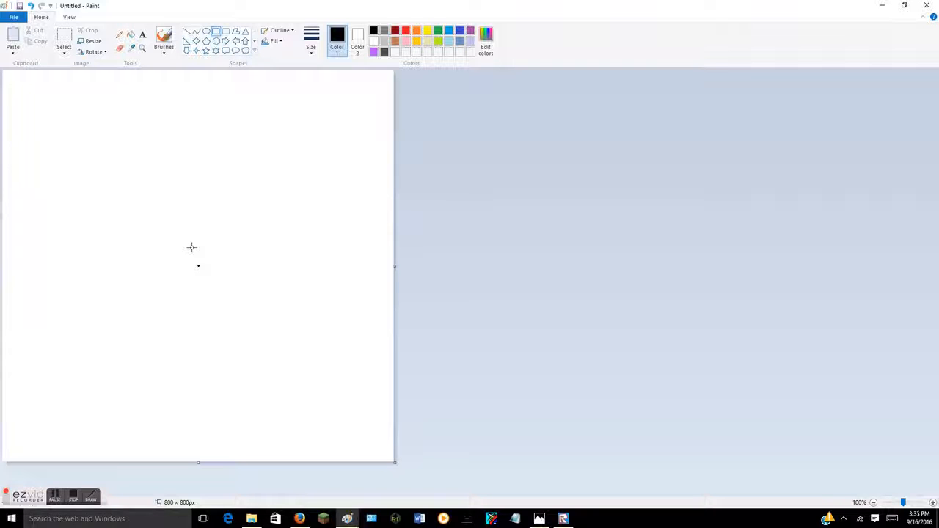
pyautogui.moveTo(165, 217)
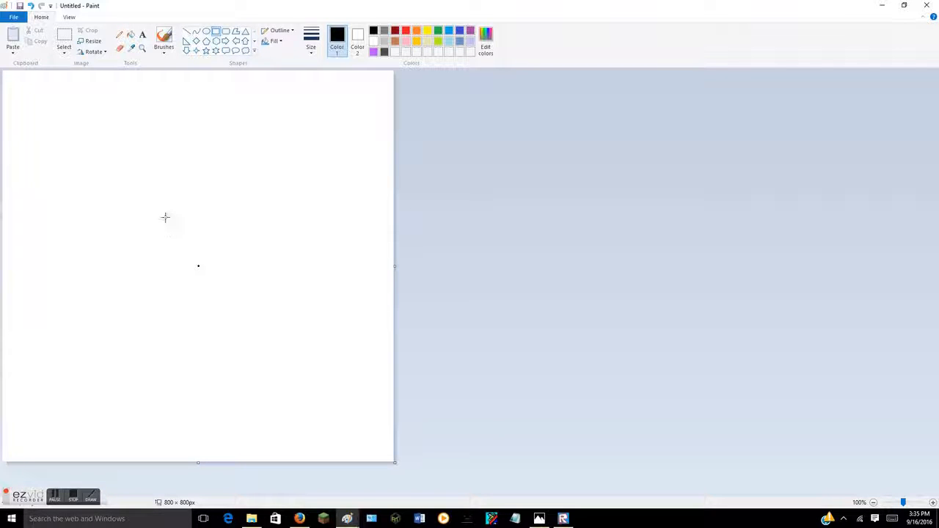
pyautogui.moveTo(165, 218); pyautogui.dragTo(242, 306)
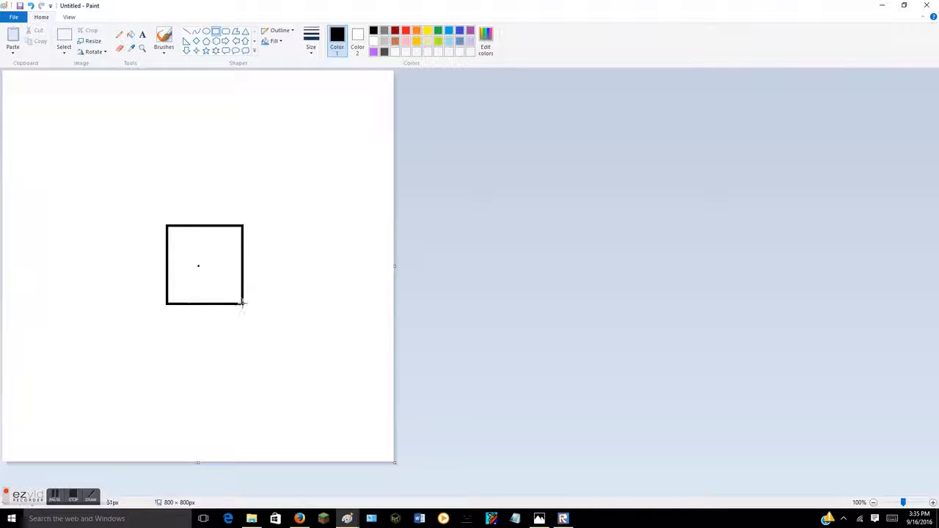
pyautogui.moveTo(244, 303); pyautogui.dragTo(232, 300)
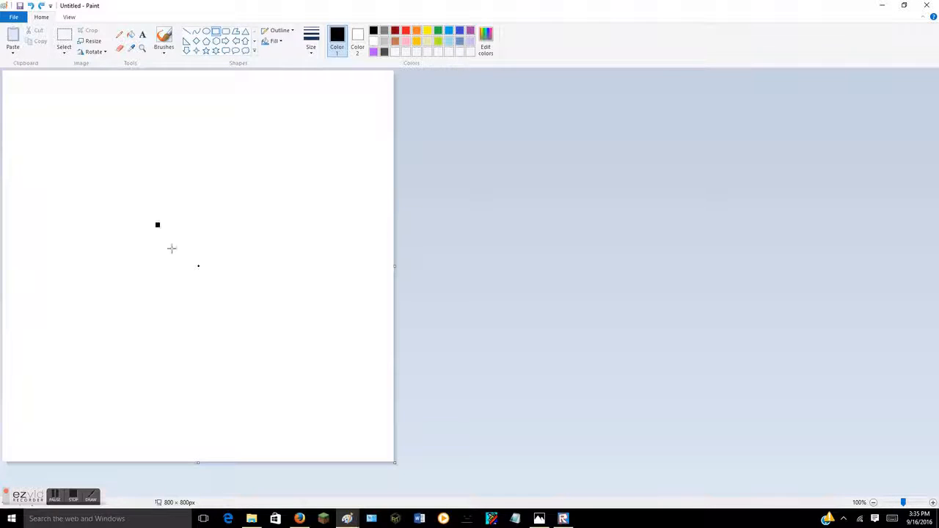
pyautogui.moveTo(157, 224); pyautogui.dragTo(239, 306)
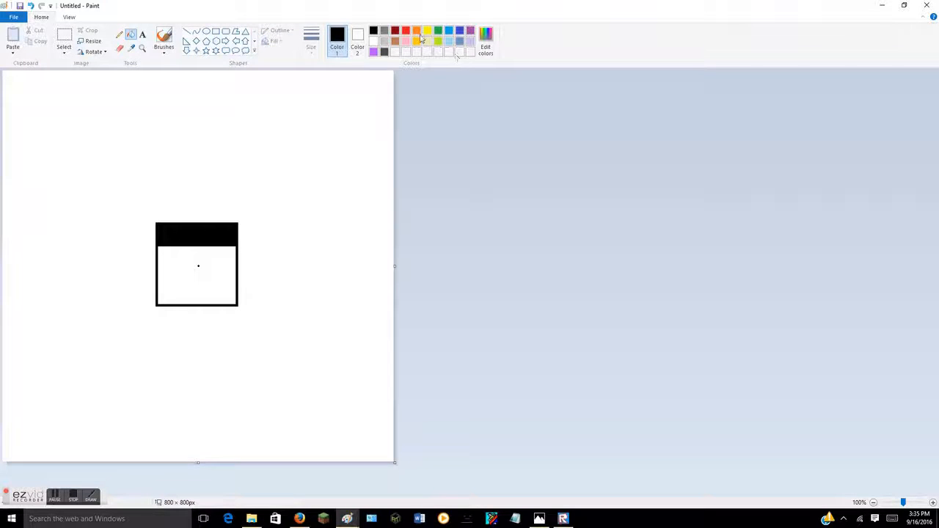
# Fill the head beige, copy the oval left eye, and draw a curved smile.
pyautogui.click(198, 275)
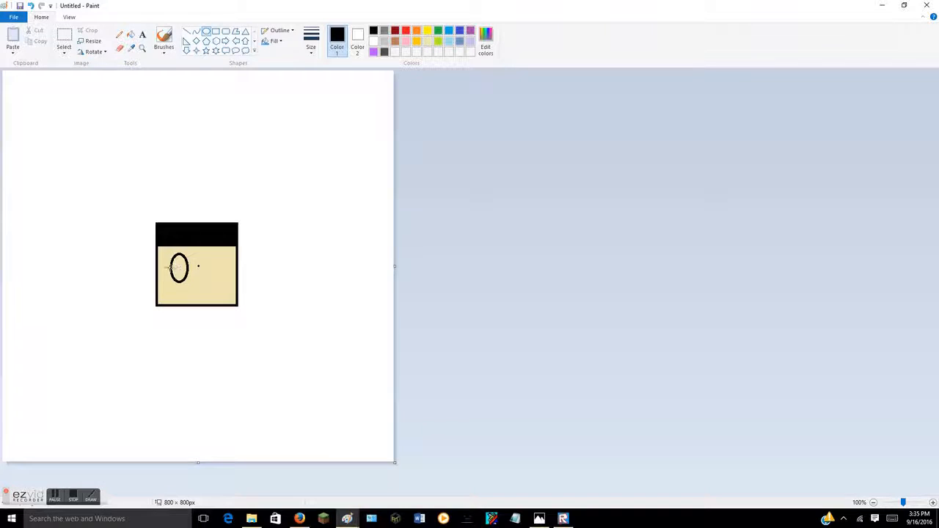
pyautogui.click(63, 40)
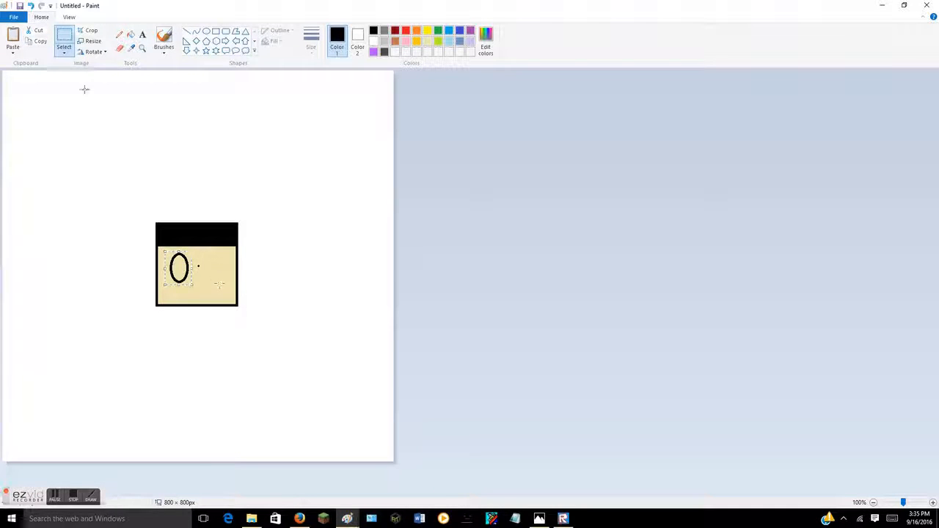
pyautogui.moveTo(178, 267); pyautogui.dragTo(18, 87)
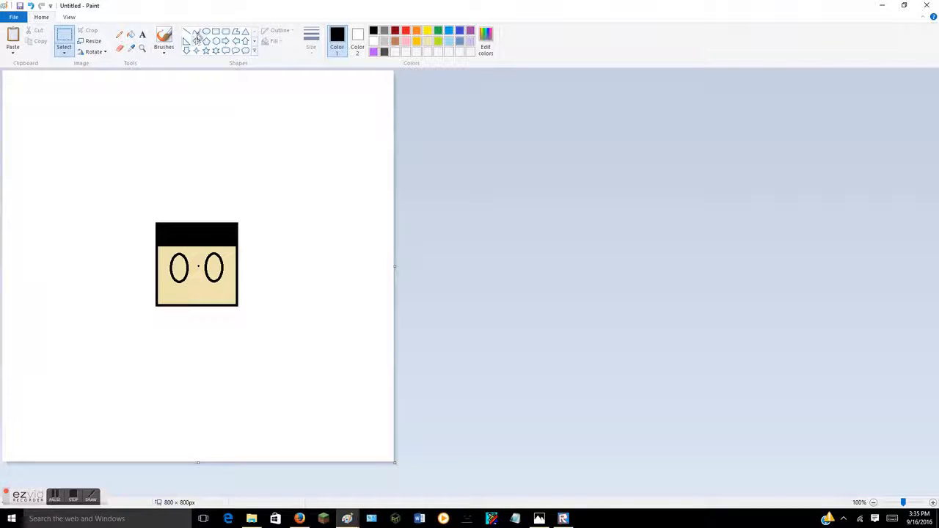
pyautogui.moveTo(187, 286); pyautogui.dragTo(169, 300)
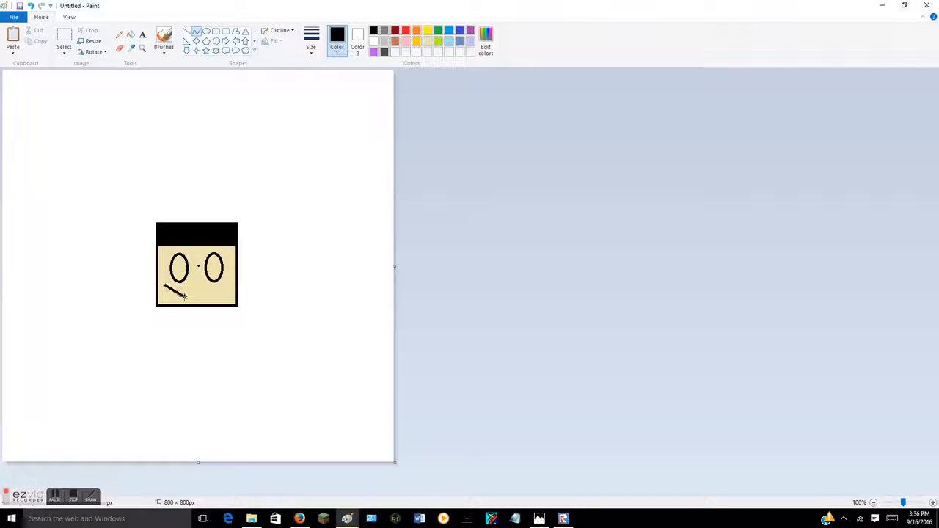
pyautogui.moveTo(183, 297); pyautogui.dragTo(169, 292)
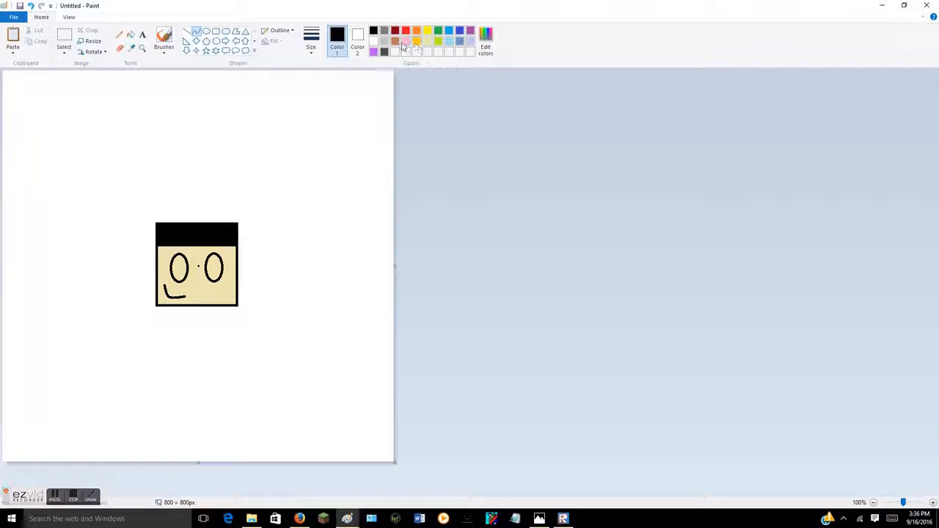
pyautogui.click(485, 40)
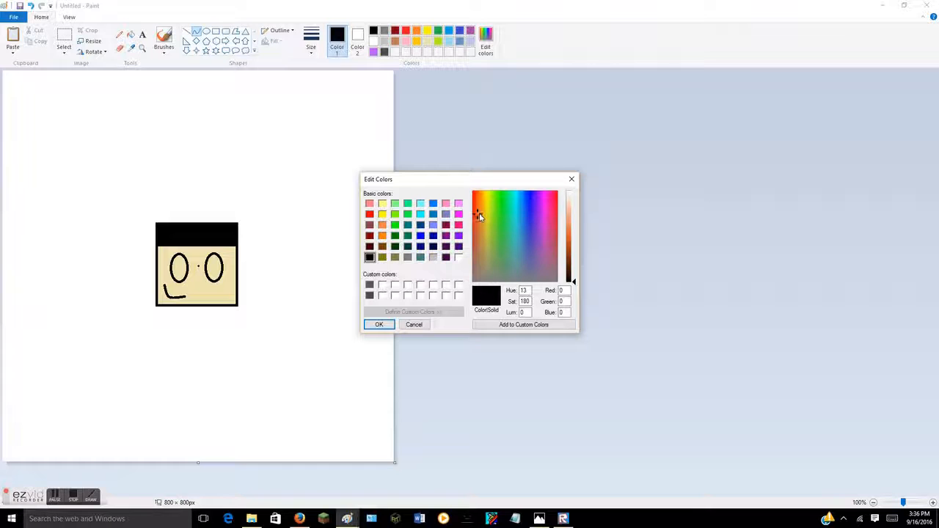
pyautogui.click(475, 221)
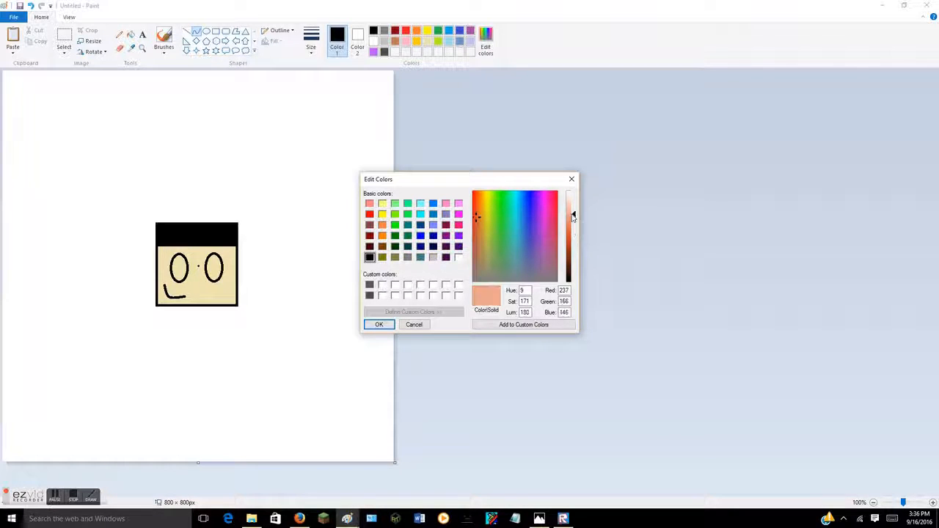
pyautogui.moveTo(573, 215); pyautogui.dragTo(572, 225)
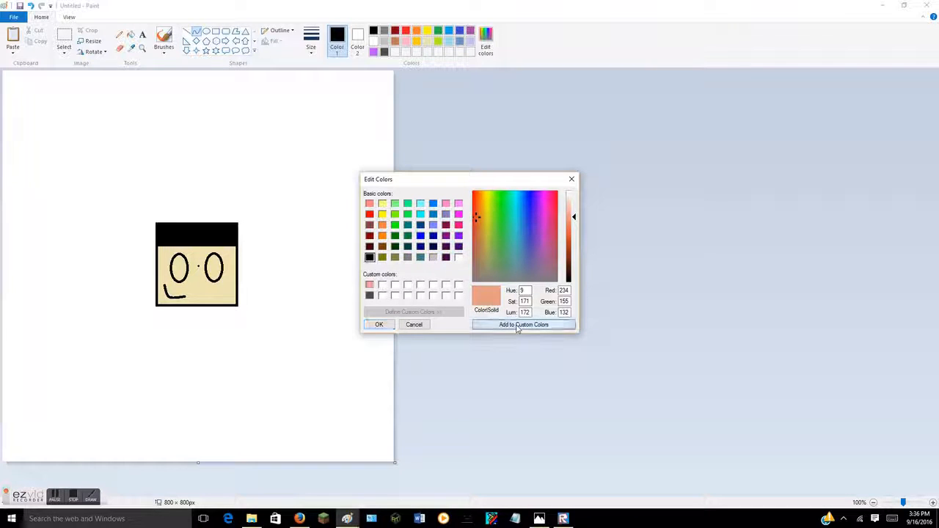
pyautogui.click(379, 324)
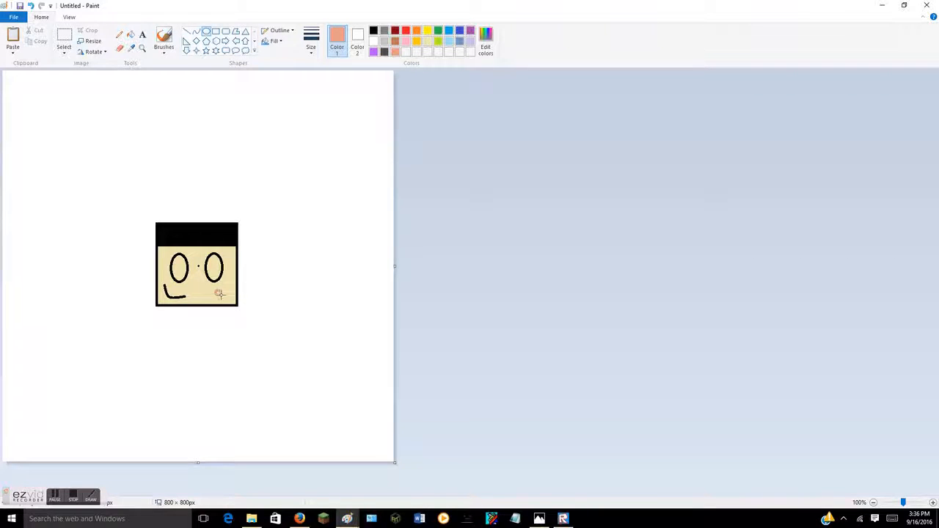
pyautogui.moveTo(233, 174)
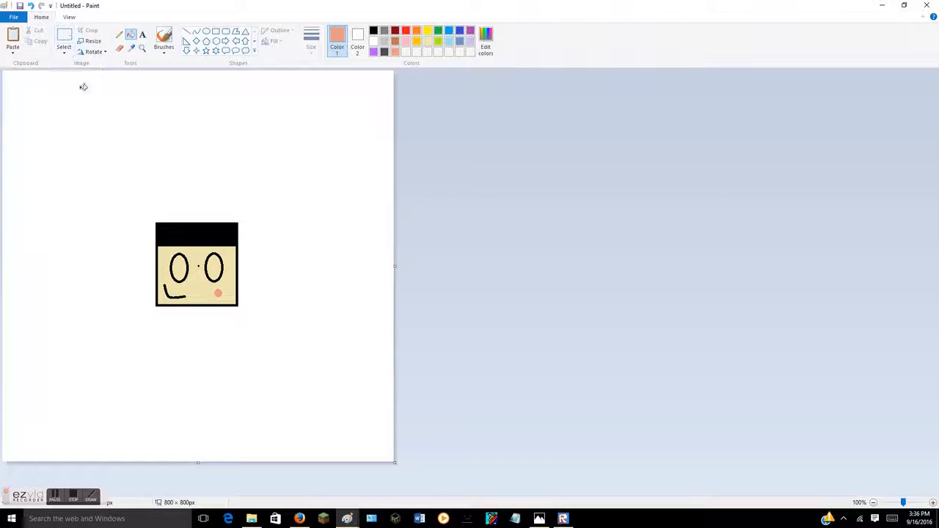
pyautogui.click(94, 51)
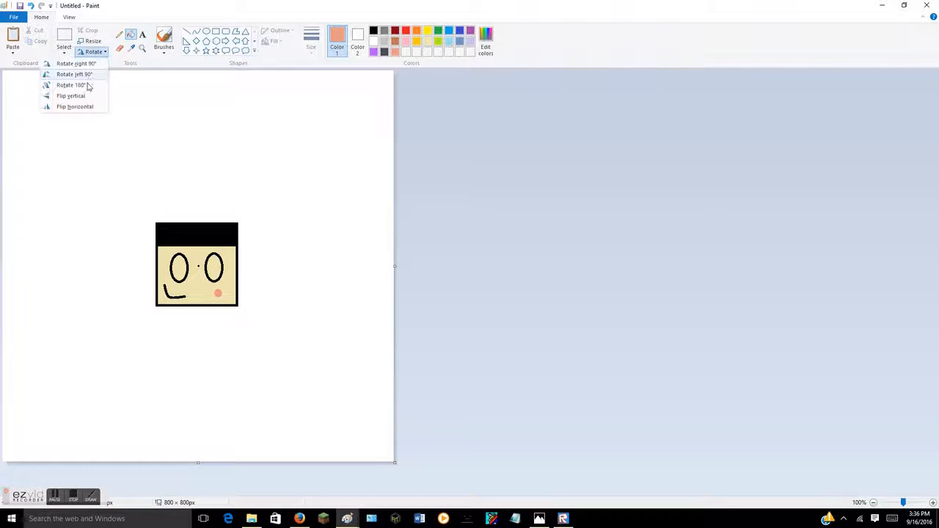
pyautogui.click(70, 96)
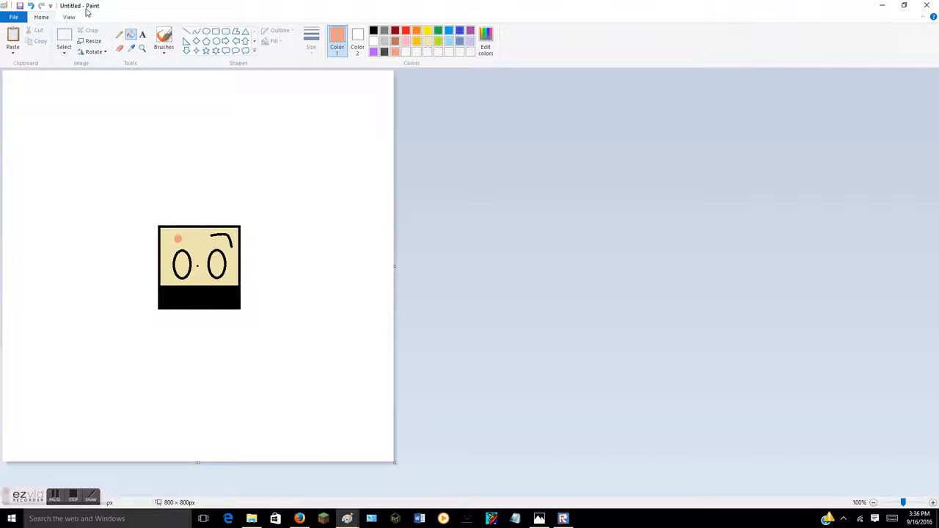
pyautogui.click(92, 40)
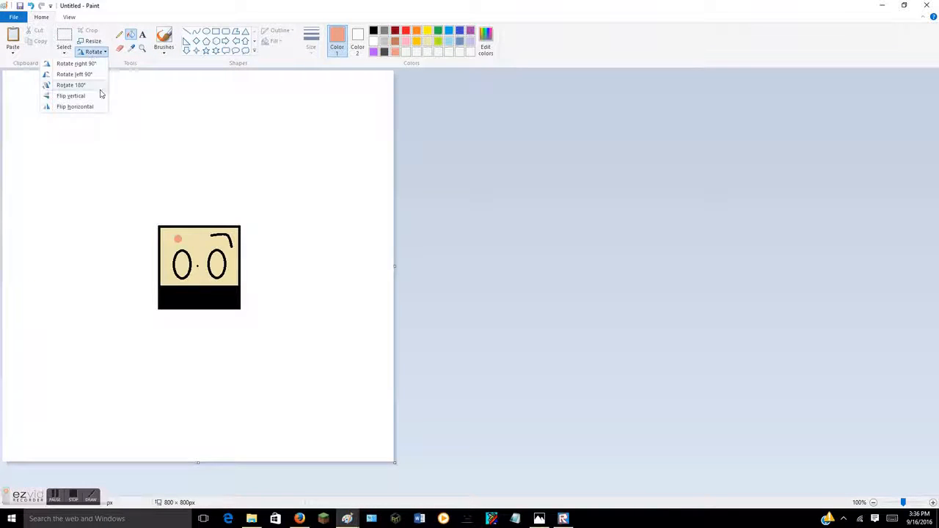
pyautogui.click(71, 96)
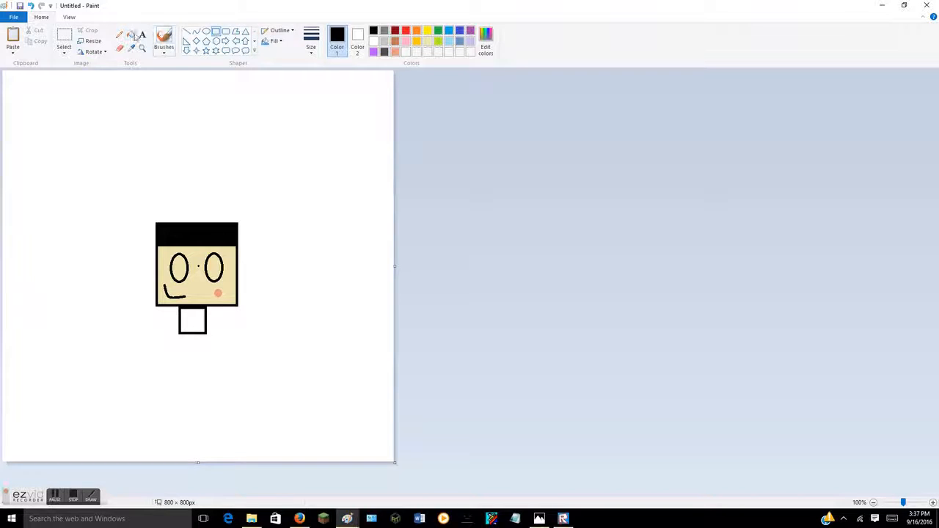
# Fill the square body beneath the face with green.
pyautogui.click(192, 321)
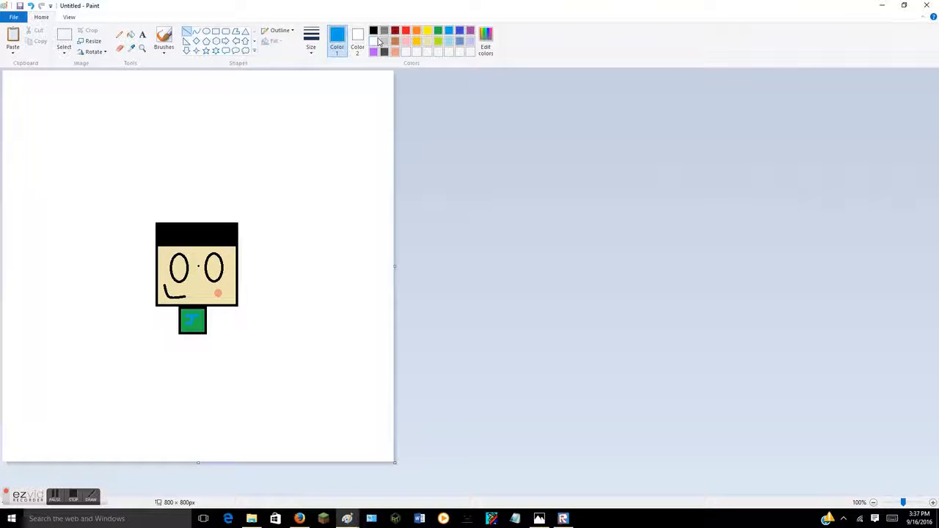
# Add black arm lines on both sides of the green body.
pyautogui.click(372, 30)
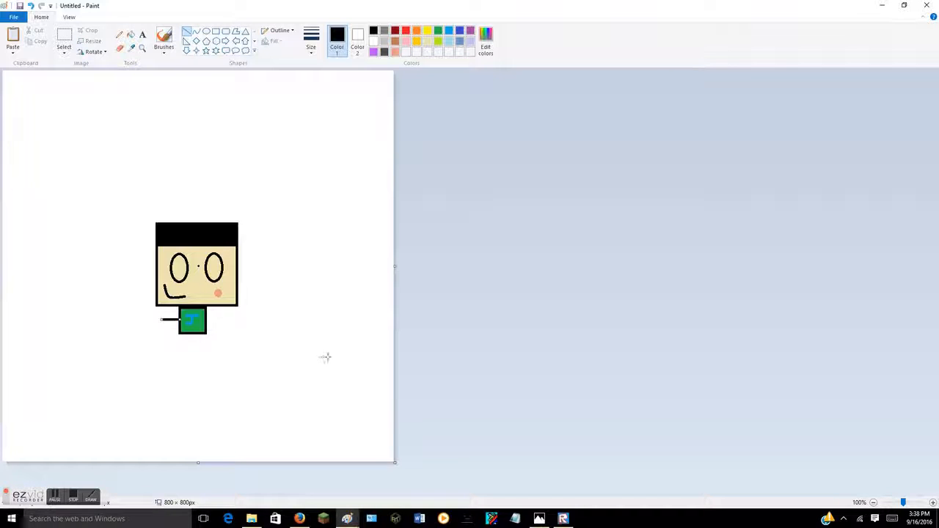
pyautogui.moveTo(49, 291)
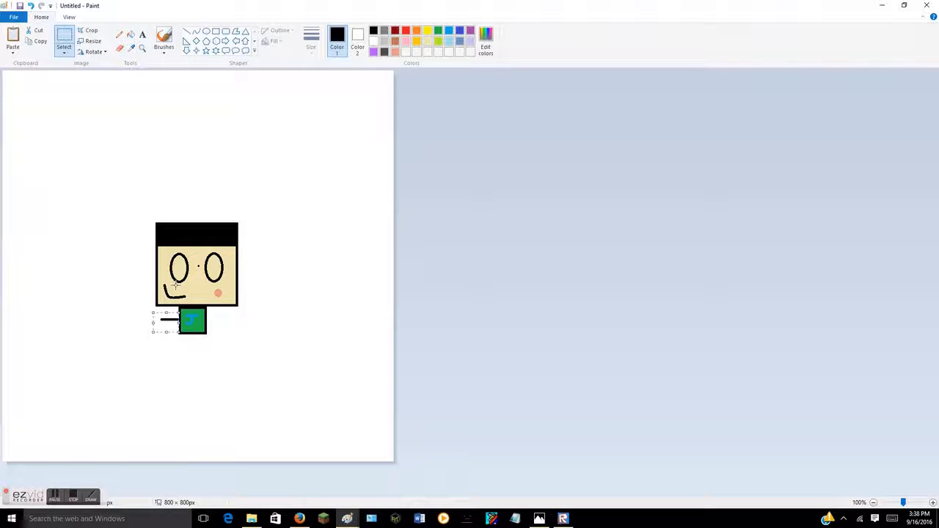
pyautogui.moveTo(39, 41)
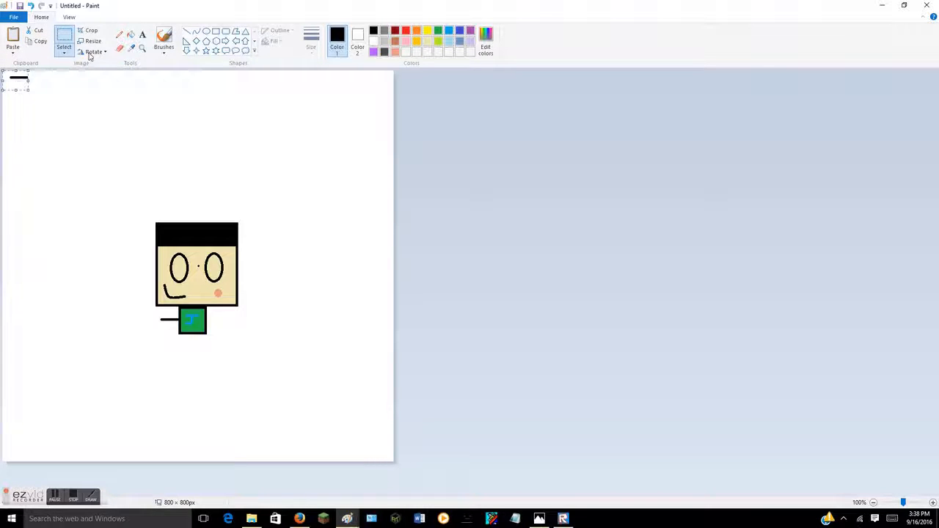
pyautogui.click(93, 52)
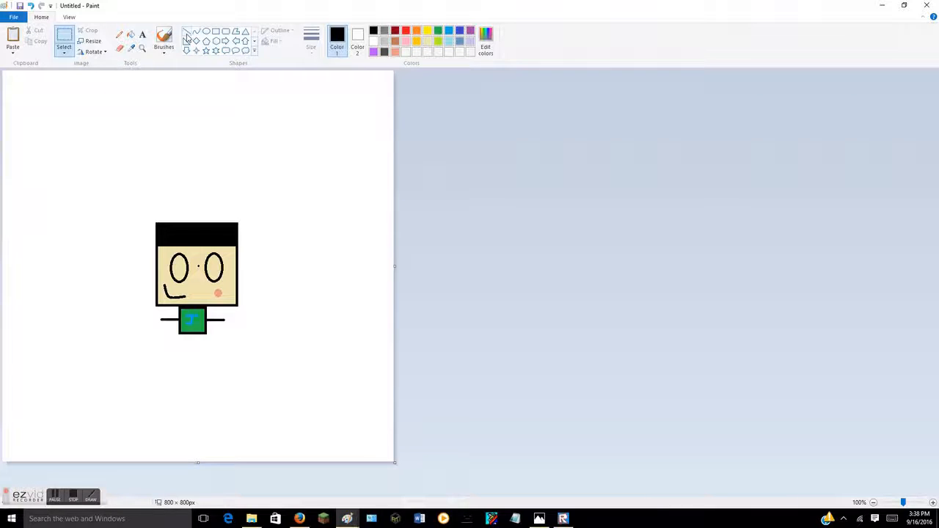
# Draw a triangle below the green body and select its bottom edge.
pyautogui.click(187, 31)
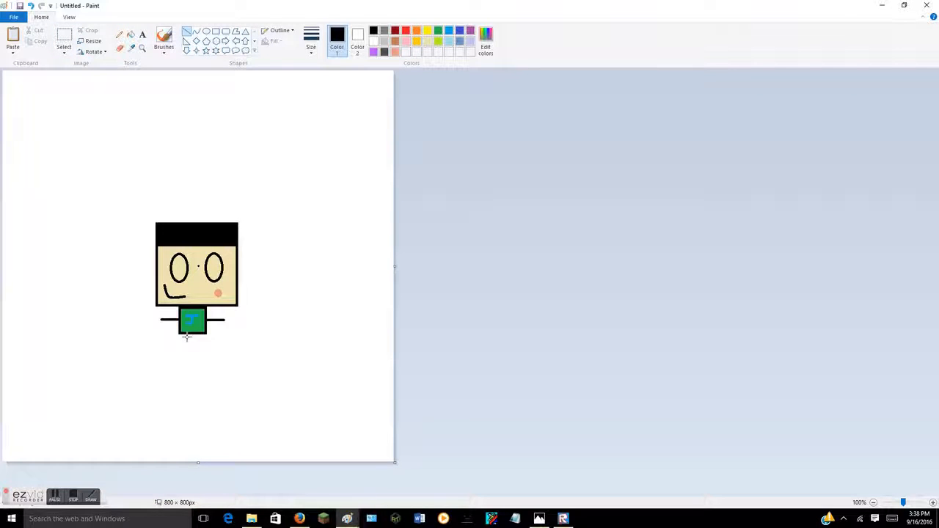
pyautogui.moveTo(189, 334)
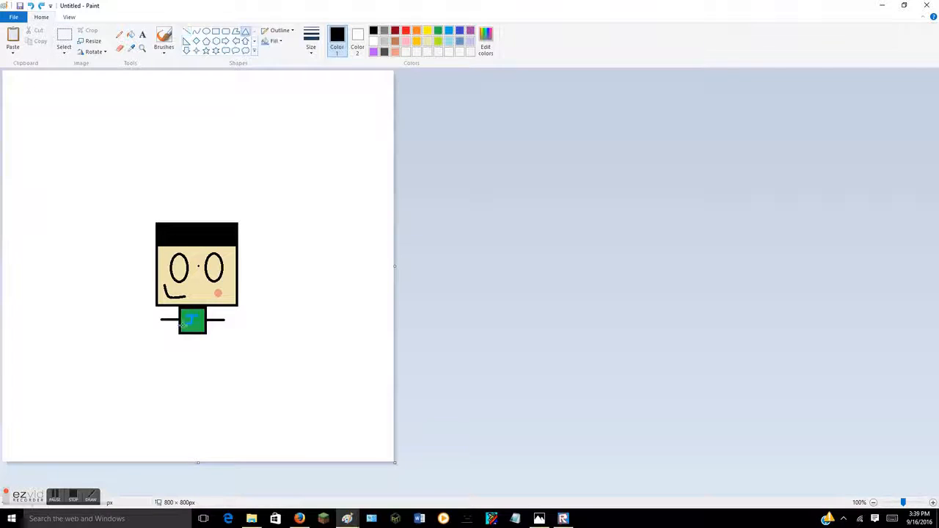
pyautogui.moveTo(174, 355); pyautogui.dragTo(198, 341)
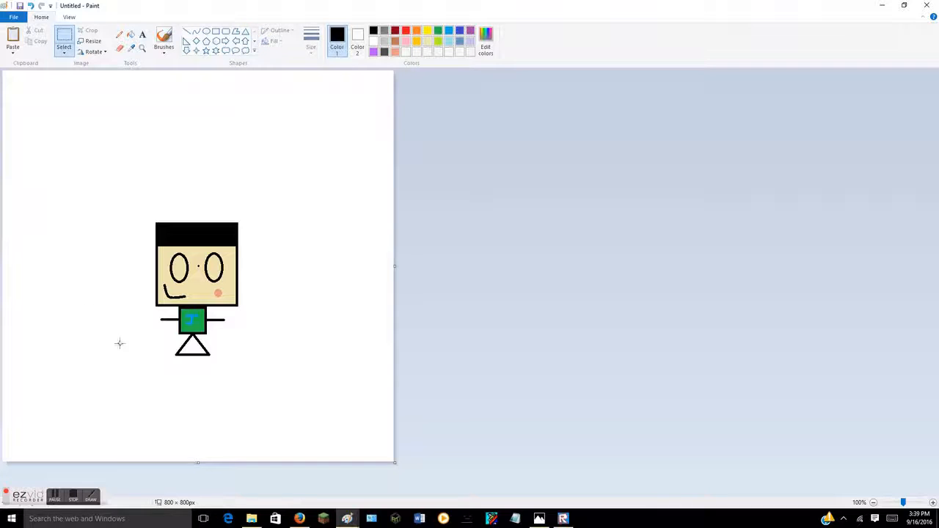
pyautogui.moveTo(163, 357); pyautogui.dragTo(230, 396)
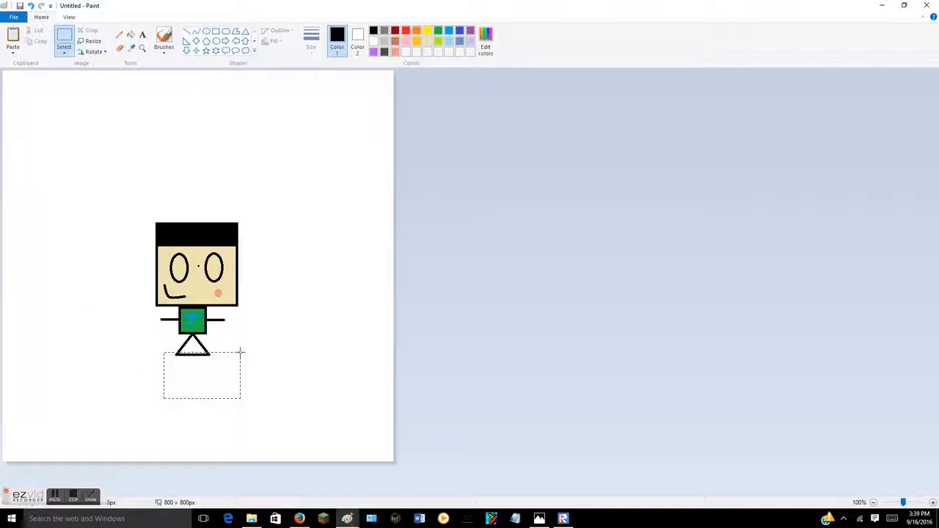
# Delete the triangle's selected base, leaving two splayed leg lines.
pyautogui.rightClick(202, 374)
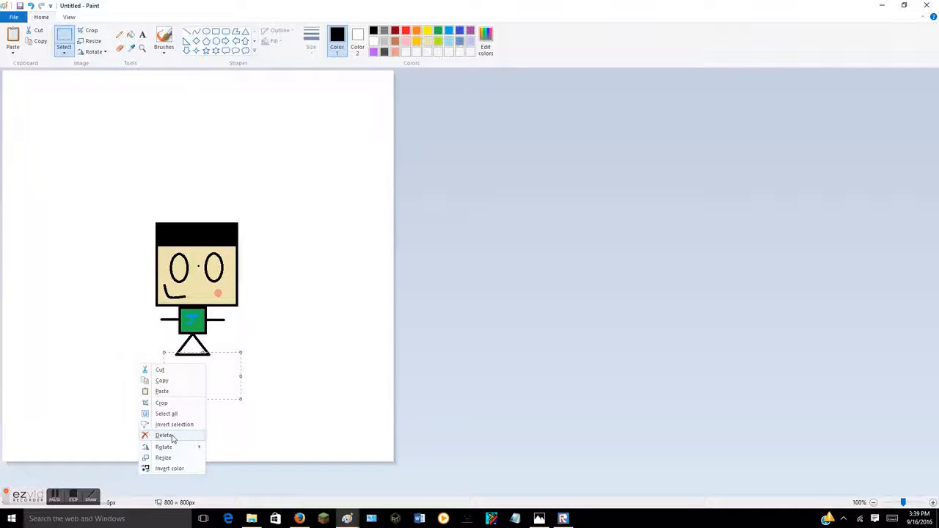
pyautogui.click(165, 435)
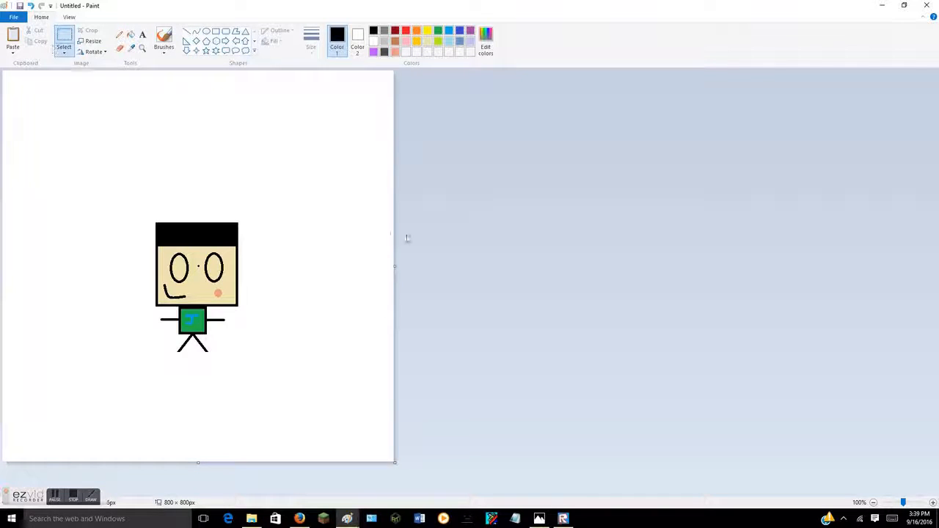
pyautogui.moveTo(110, 72)
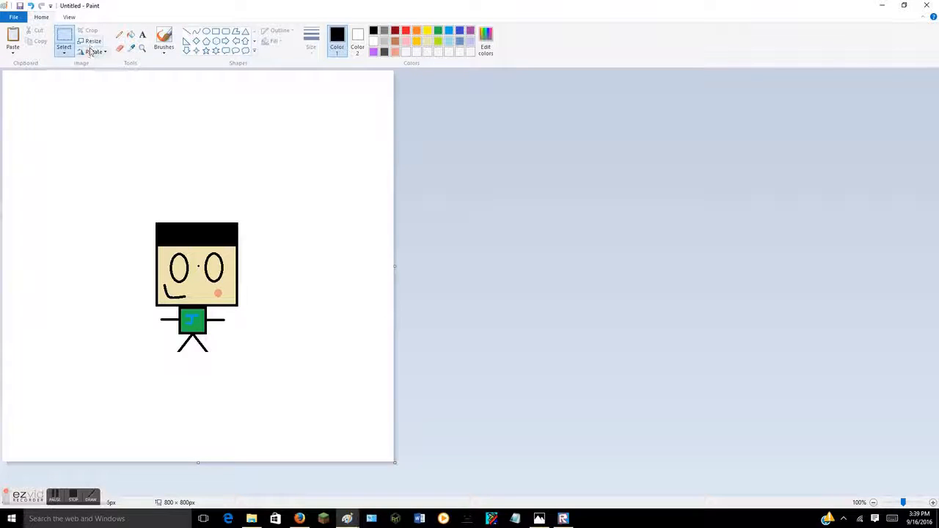
# Rotate the whole picture 180 degrees.
pyautogui.click(92, 52)
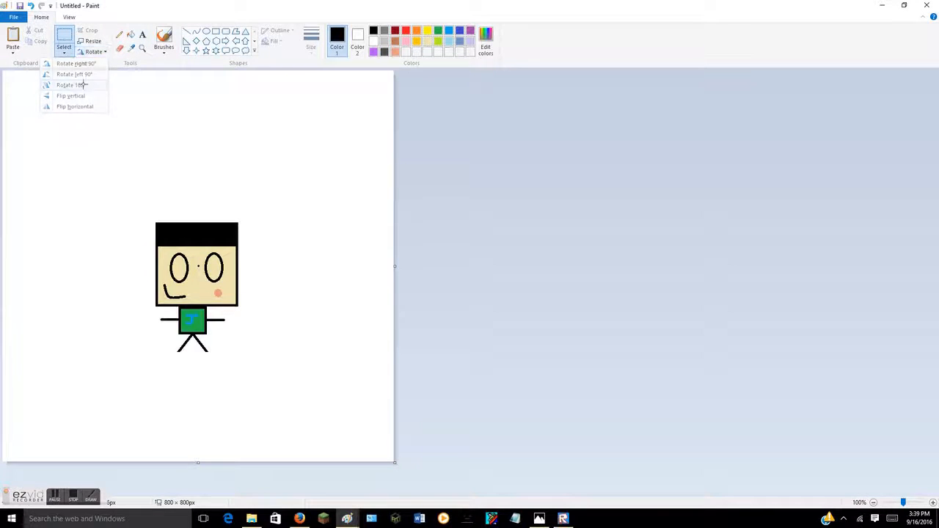
pyautogui.click(69, 95)
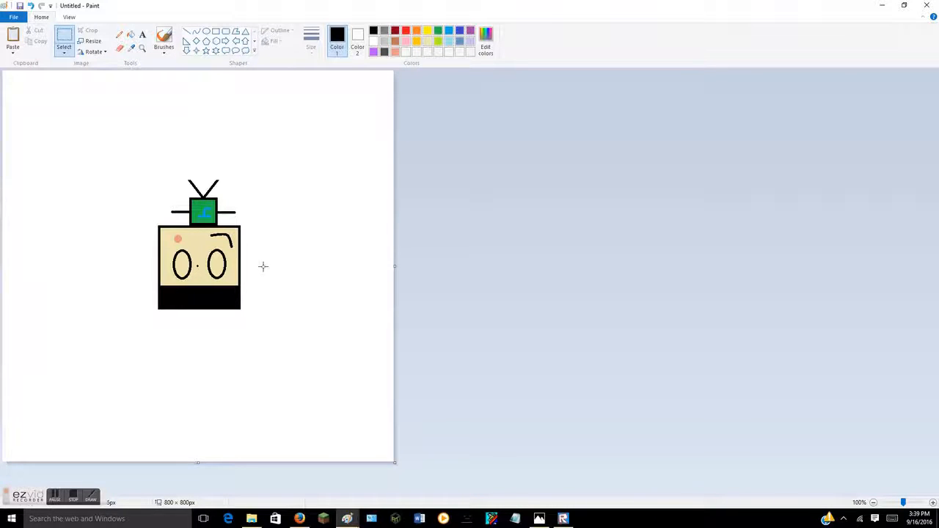
pyautogui.moveTo(178, 180)
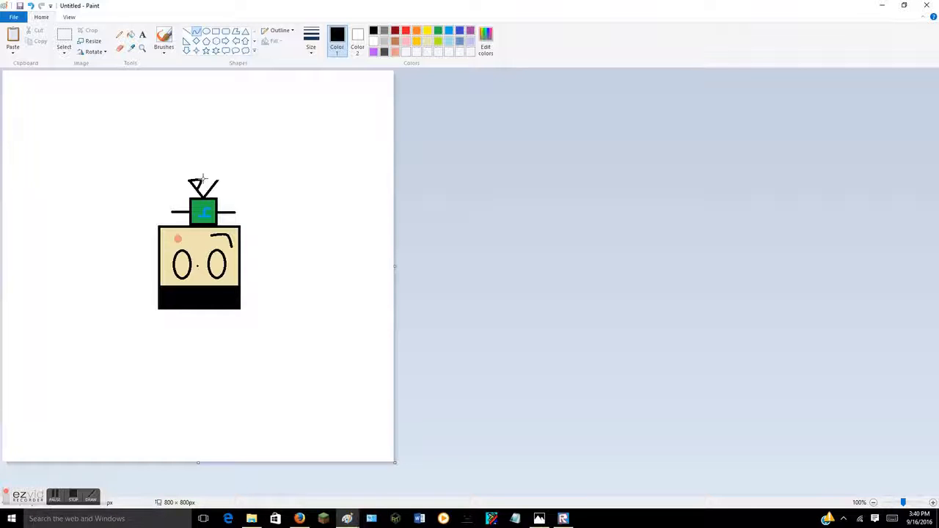
pyautogui.moveTo(72, 96)
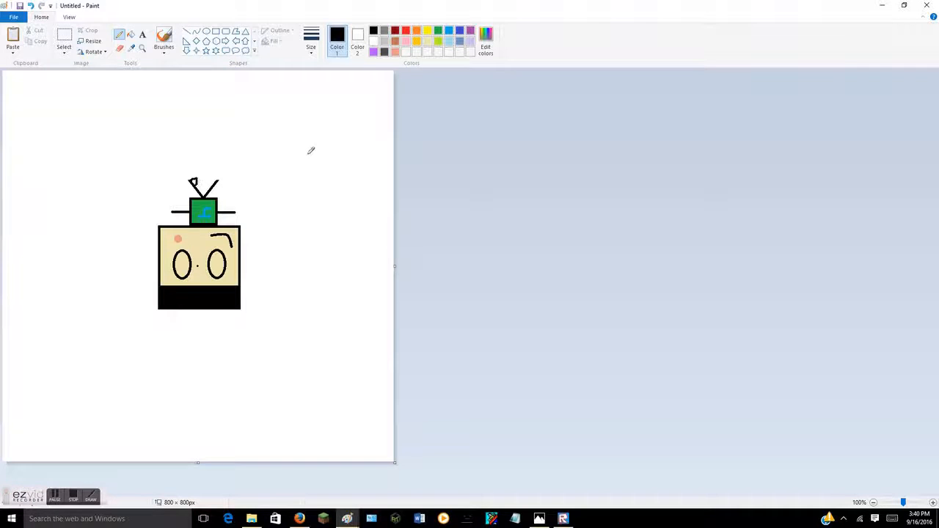
pyautogui.moveTo(160, 122)
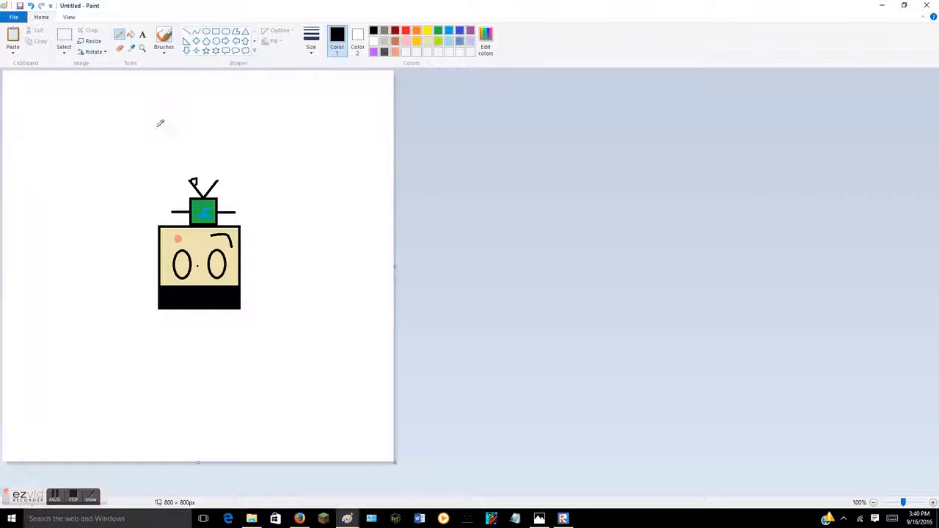
# Start a text entry above the figure with font size 8.
pyautogui.click(64, 41)
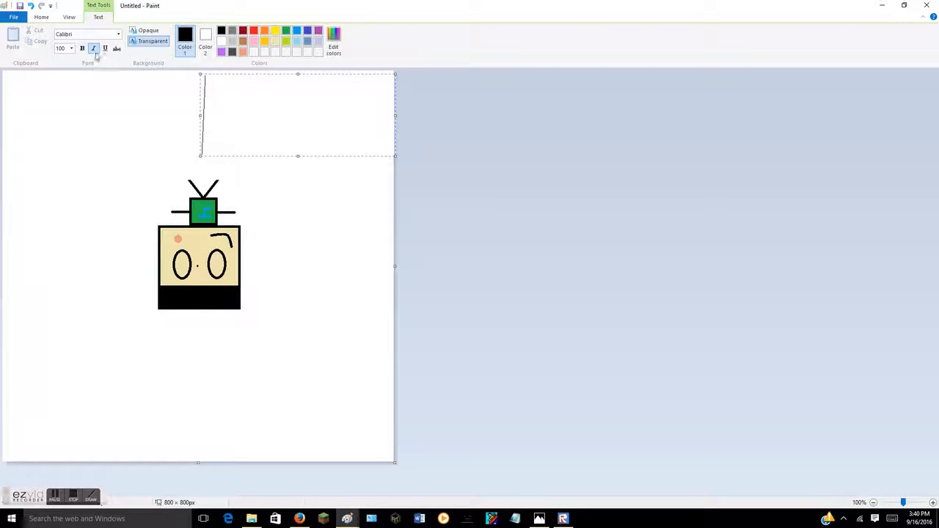
pyautogui.click(70, 48)
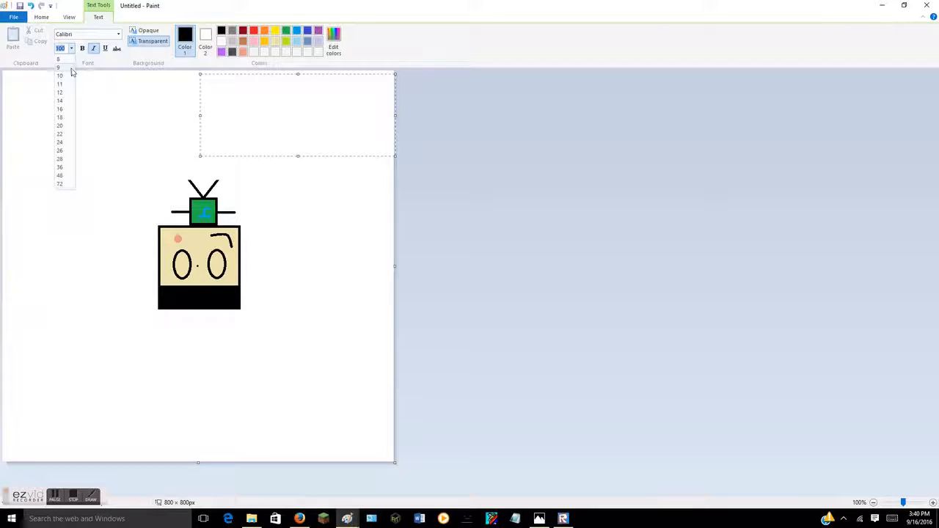
pyautogui.click(58, 59)
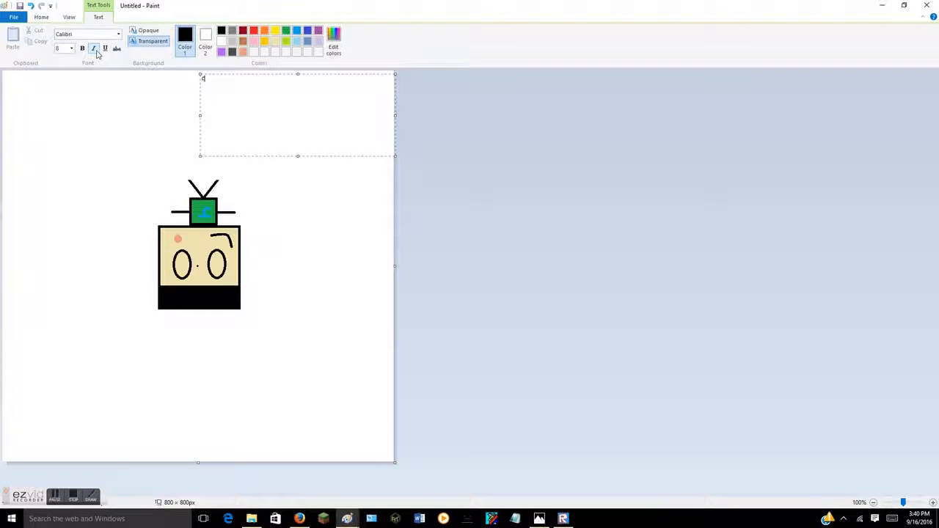
pyautogui.click(94, 49)
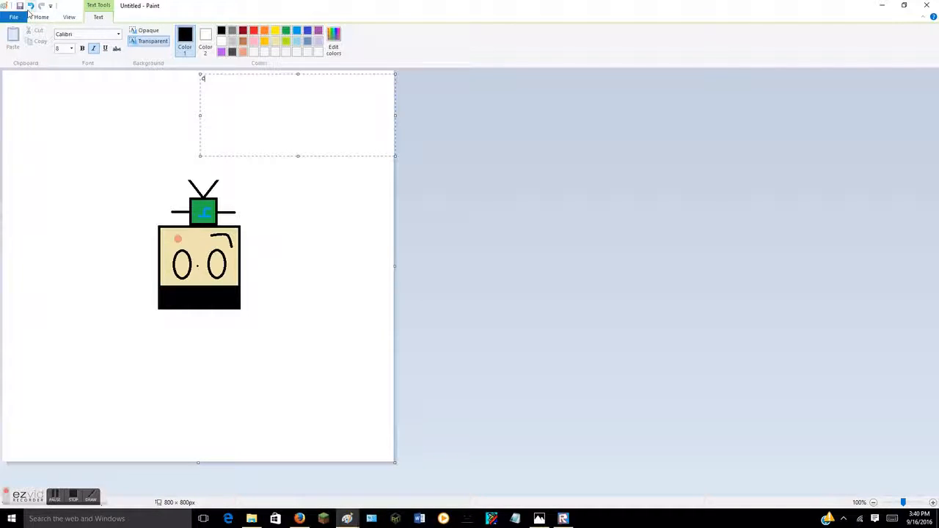
# Try resizing the tiny text, then clear it from the picture.
pyautogui.click(41, 17)
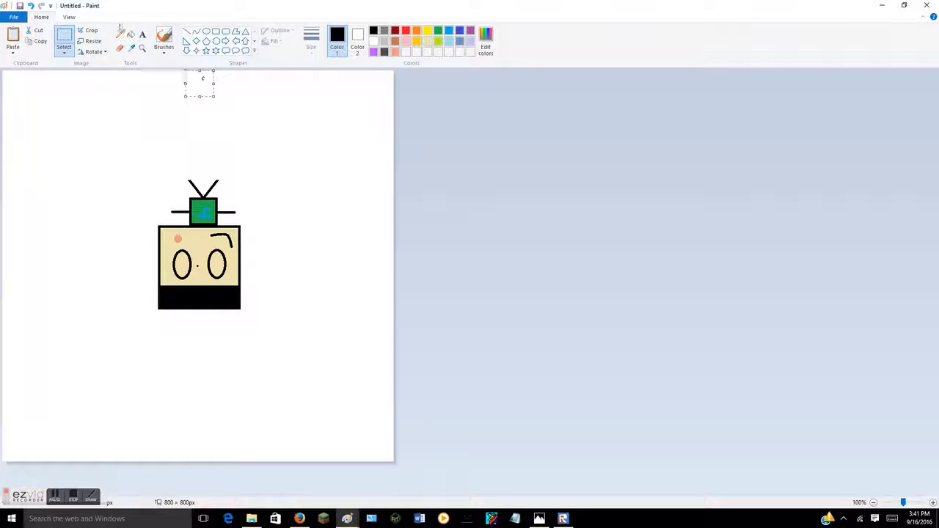
pyautogui.click(92, 40)
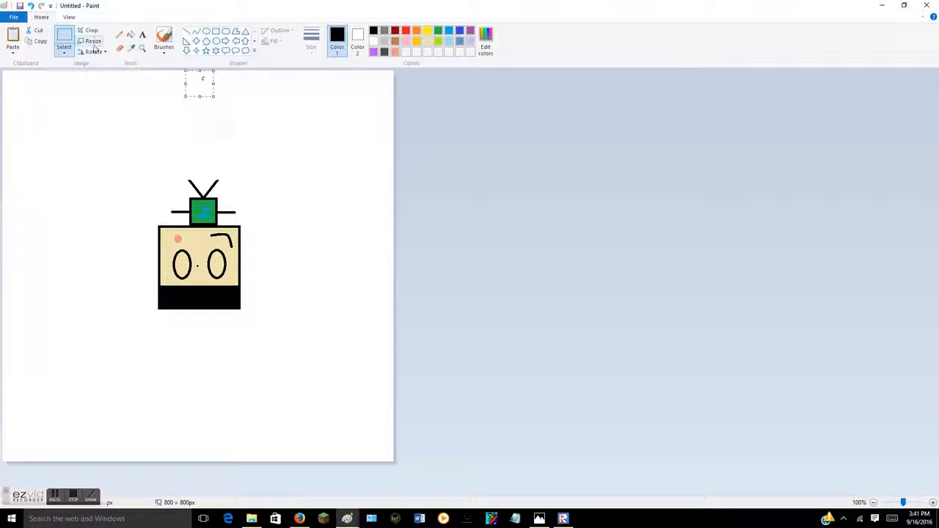
pyautogui.click(92, 51)
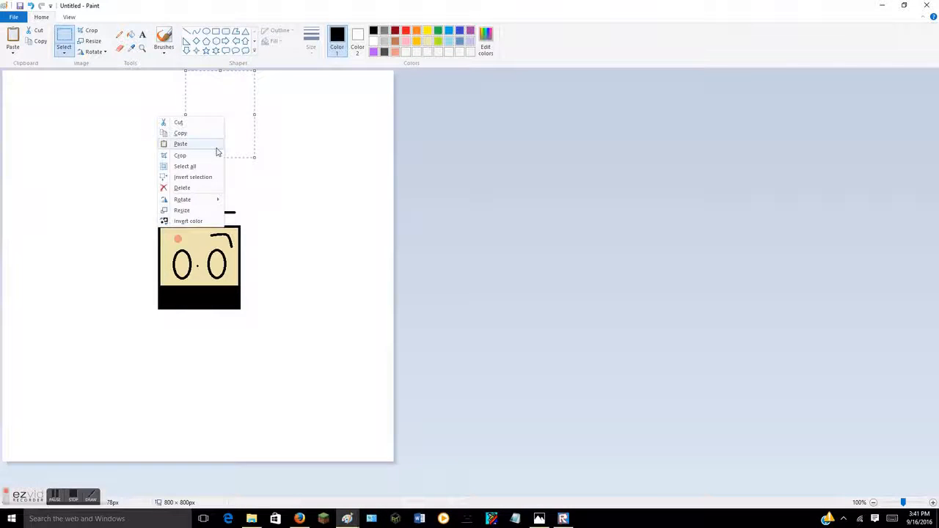
pyautogui.click(180, 144)
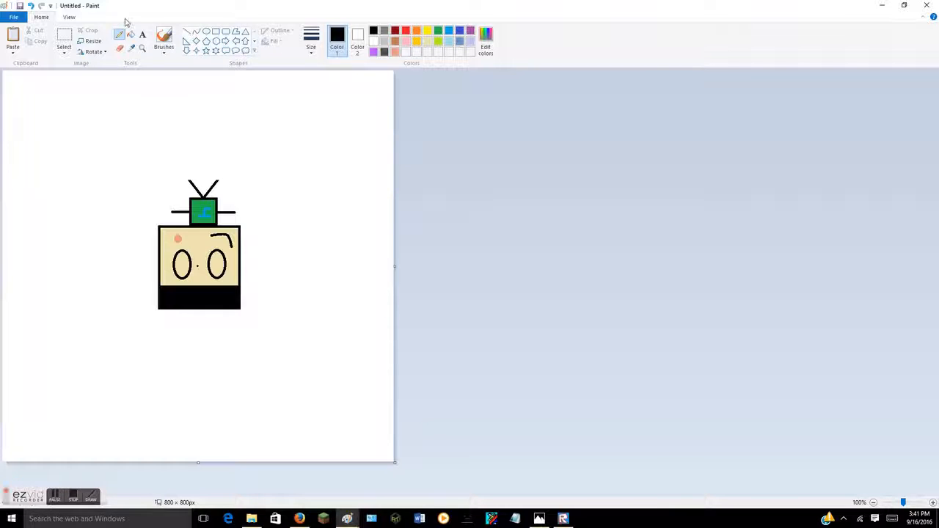
pyautogui.moveTo(83, 63)
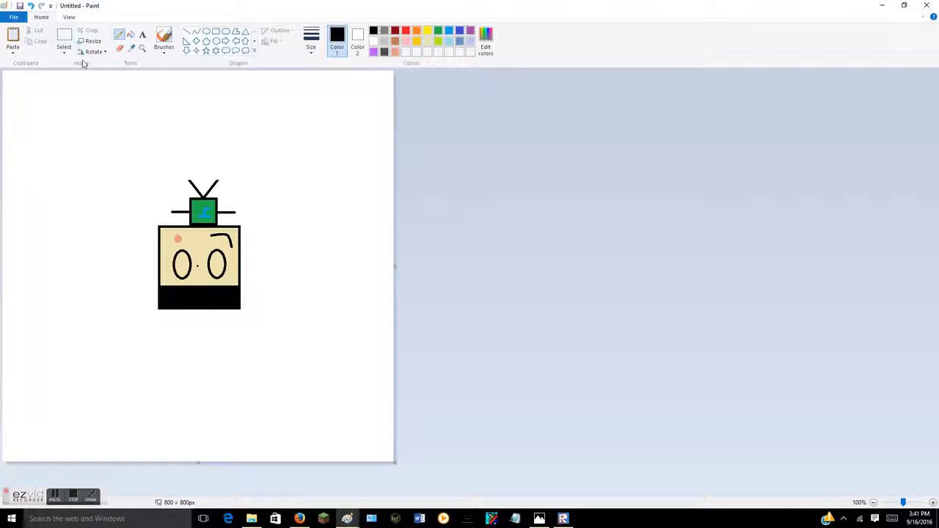
# Rotate the picture 180° so the avatar stands upright again.
pyautogui.click(92, 41)
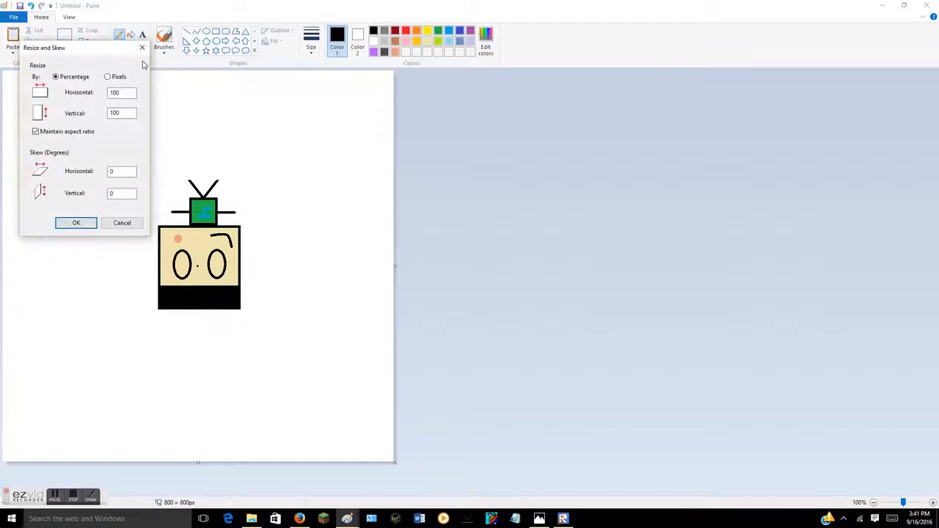
pyautogui.click(93, 52)
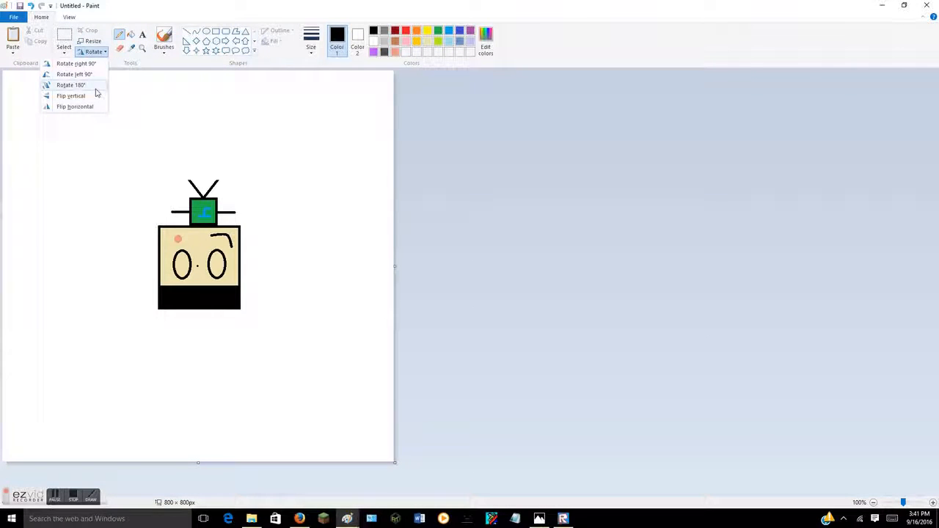
pyautogui.click(70, 85)
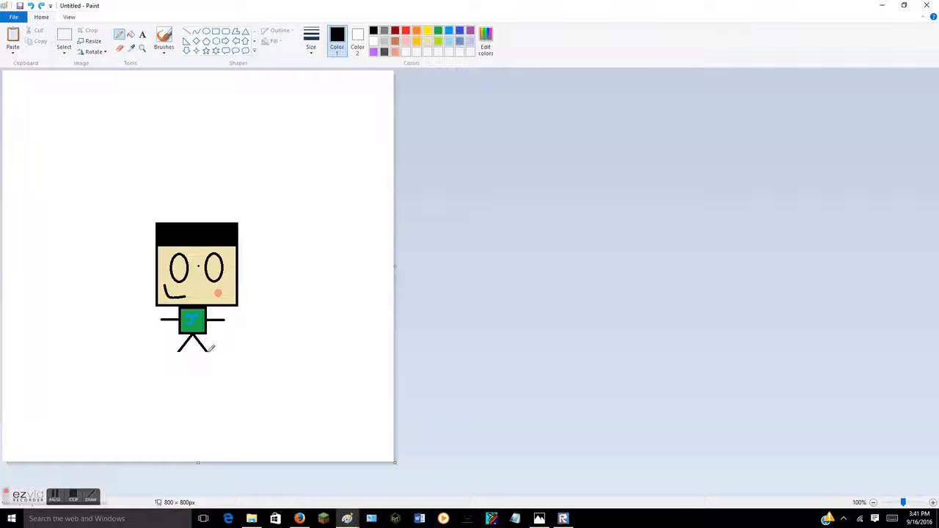
pyautogui.moveTo(215, 342)
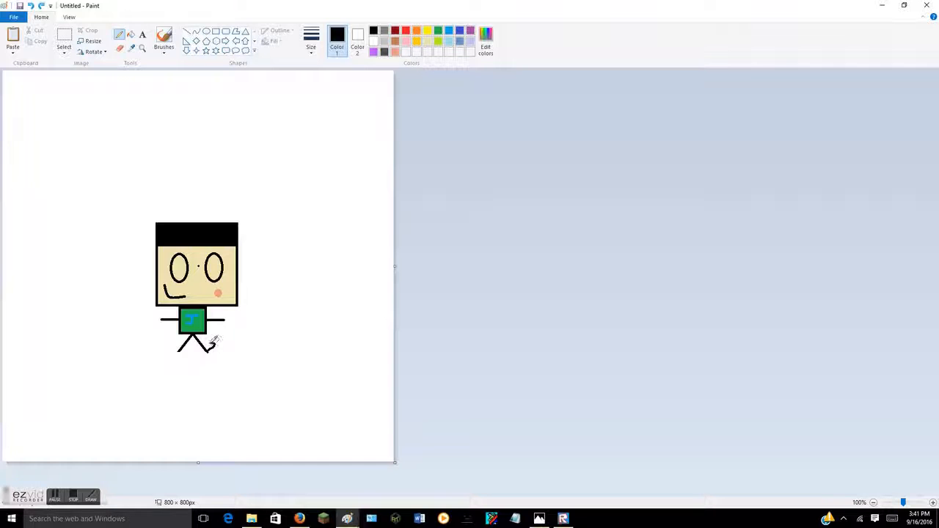
pyautogui.moveTo(247, 155)
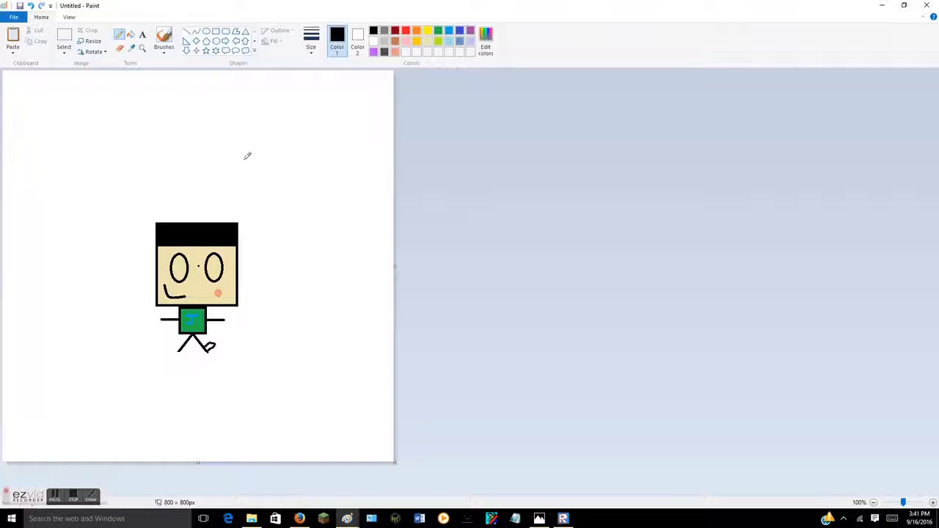
# Use Select and right-click options around the right foot to tidy the shoe area.
pyautogui.click(64, 40)
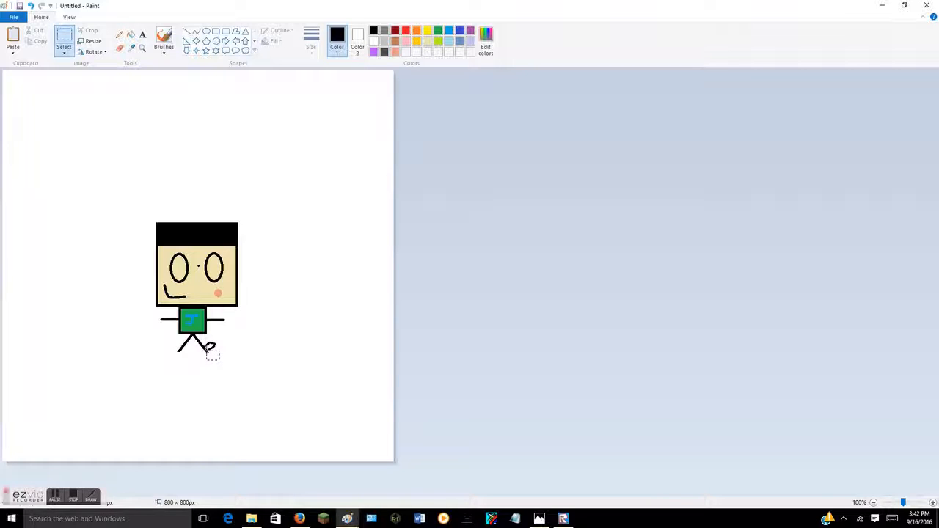
pyautogui.rightClick(208, 352)
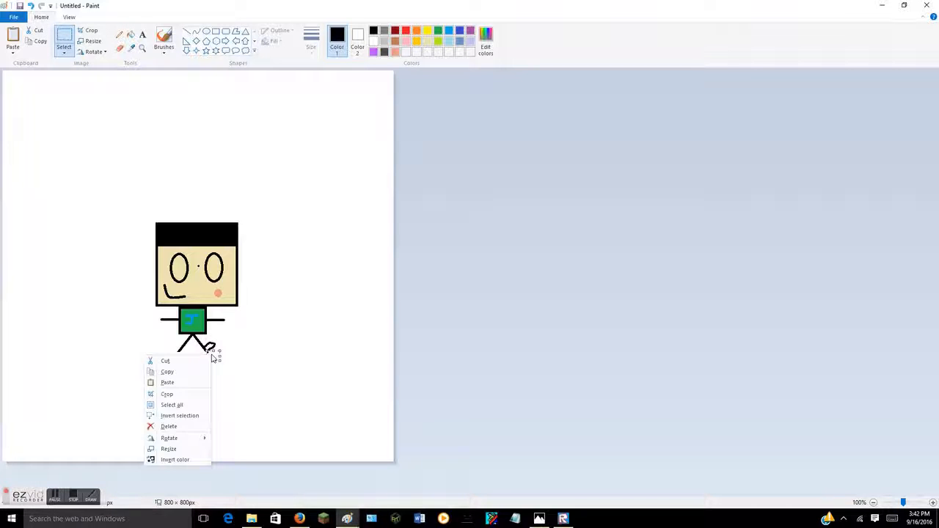
pyautogui.click(158, 117)
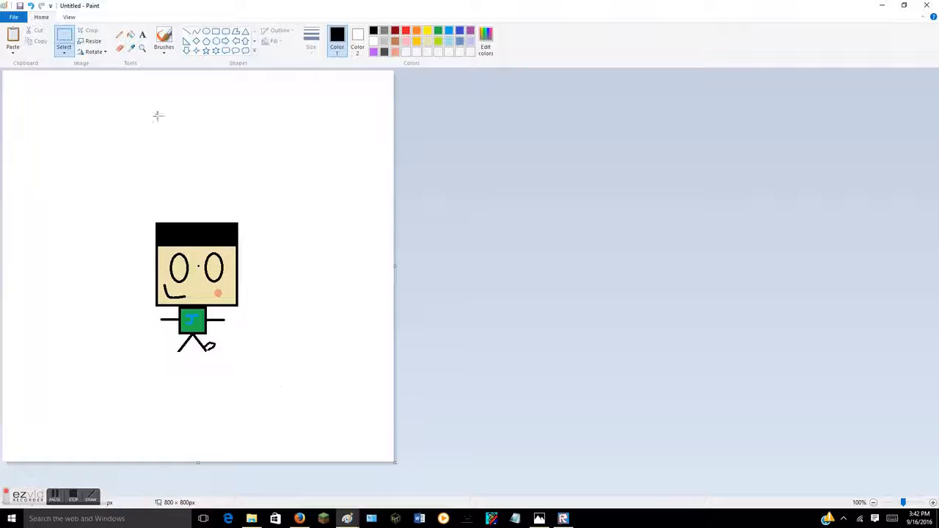
pyautogui.moveTo(143, 311)
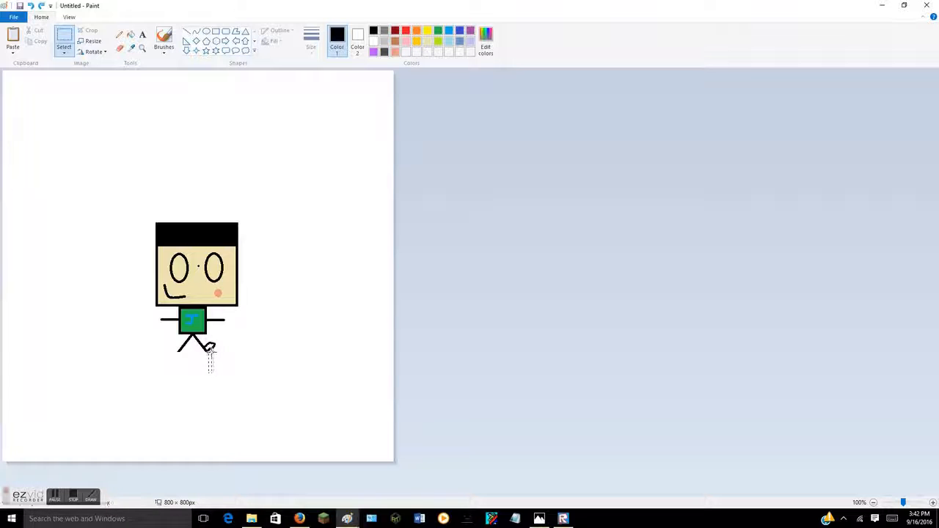
pyautogui.rightClick(210, 346)
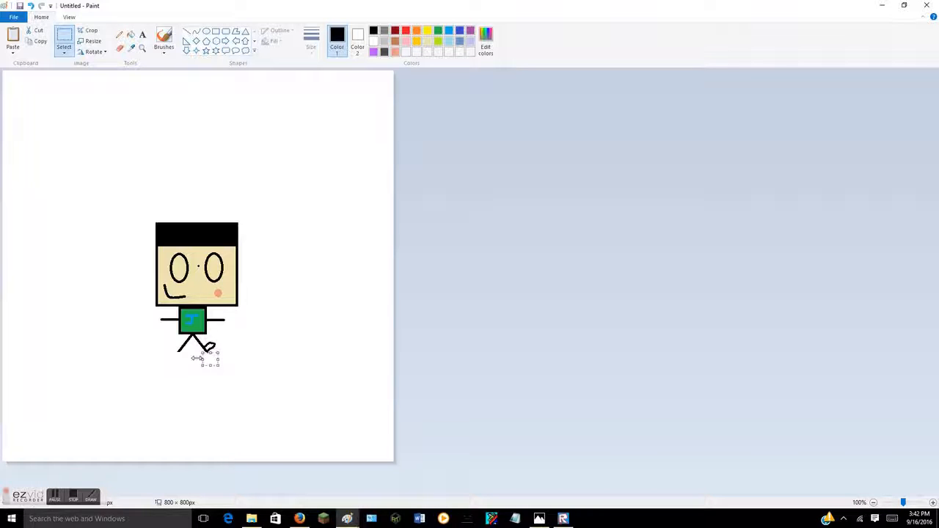
pyautogui.rightClick(198, 359)
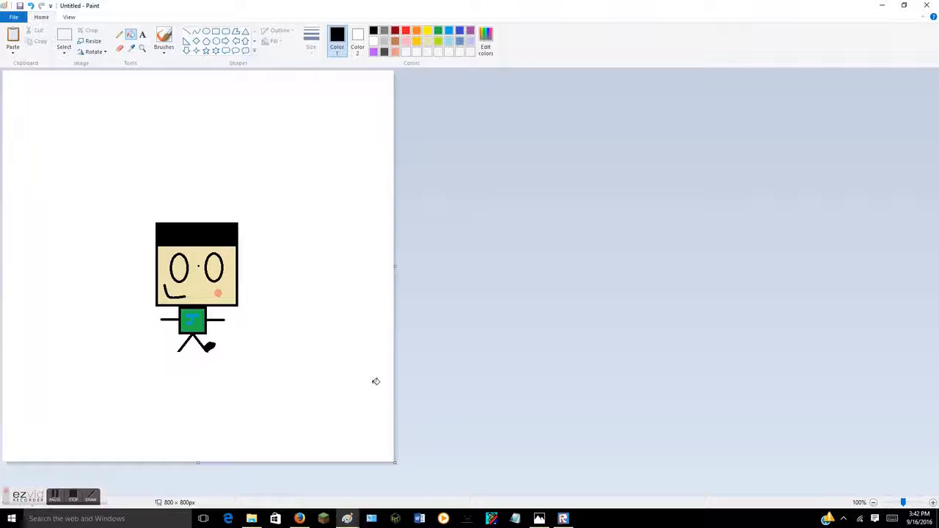
pyautogui.moveTo(284, 247)
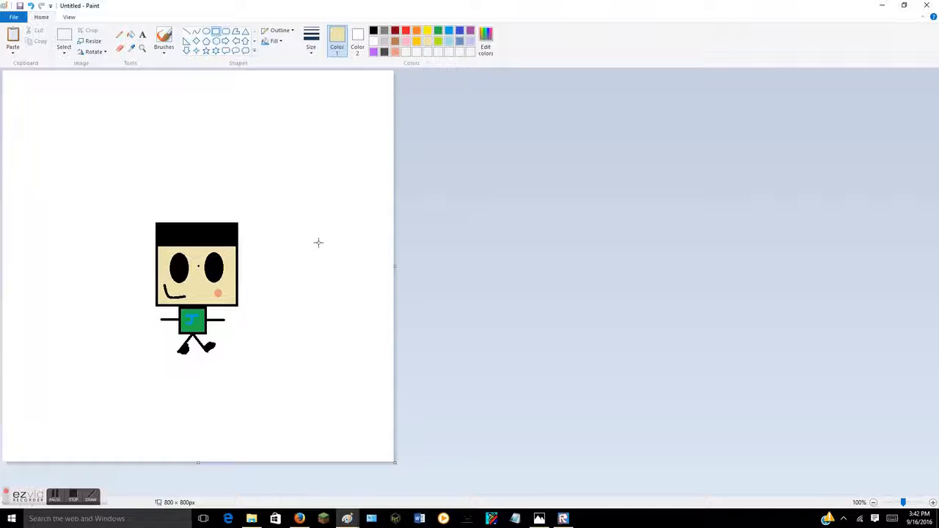
pyautogui.moveTo(196, 262)
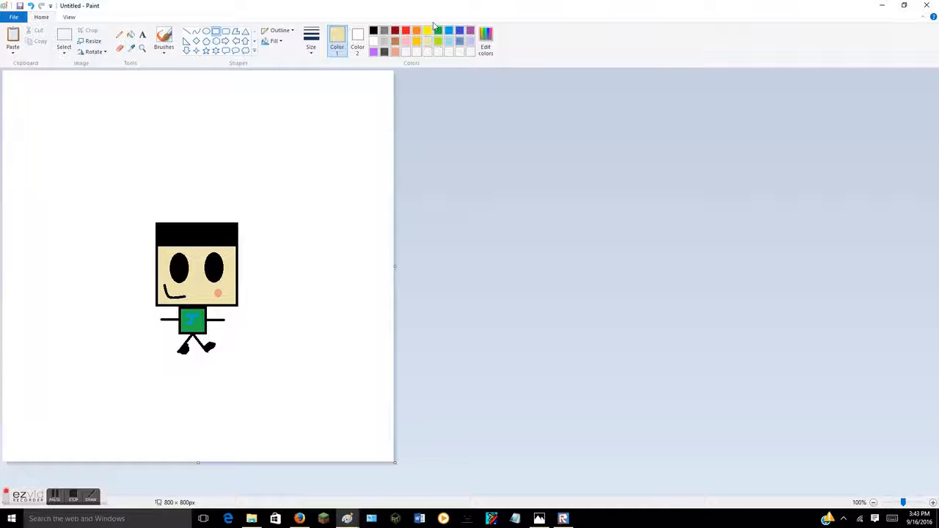
# Draw a green grass strip across the bottom of the canvas.
pyautogui.click(438, 30)
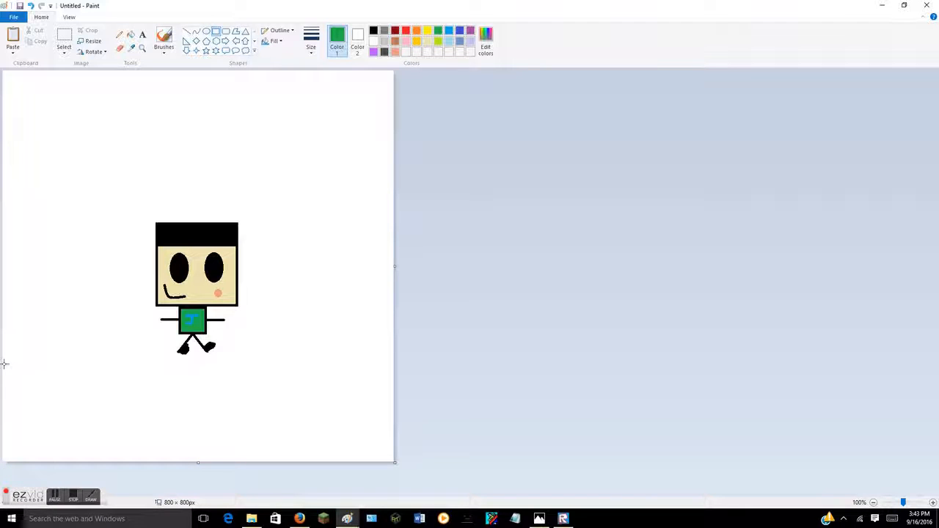
pyautogui.moveTo(4, 364); pyautogui.dragTo(392, 455)
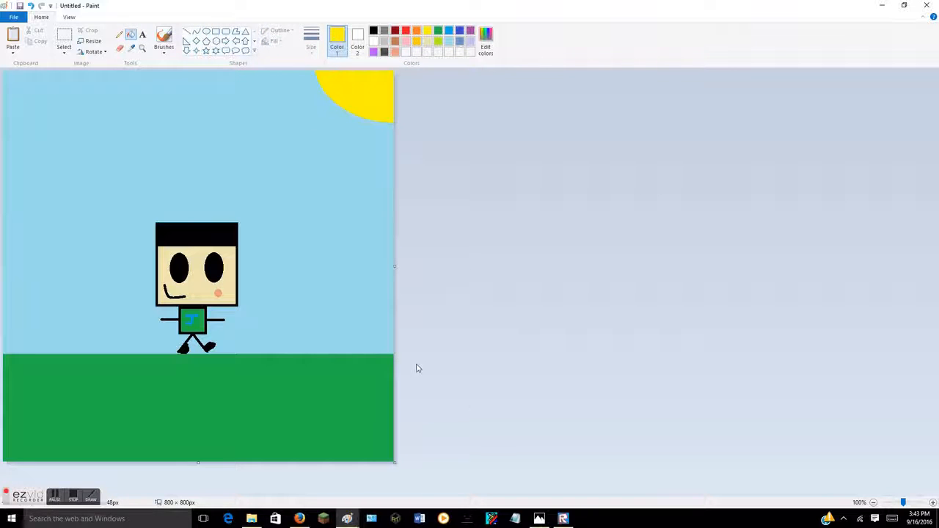
pyautogui.moveTo(1, 300)
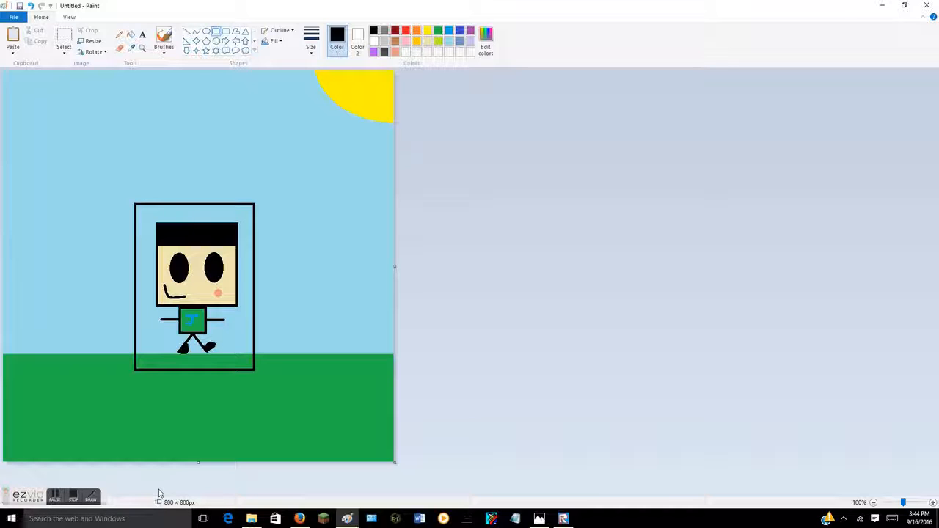
pyautogui.moveTo(152, 267)
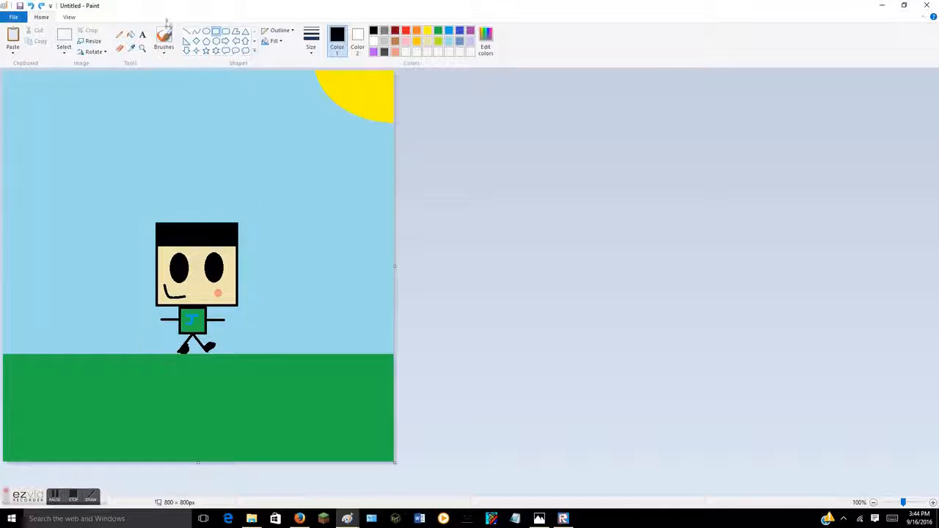
# Draw an oval around the avatar and pull its bottom edge up to fit snugly.
pyautogui.moveTo(132, 187); pyautogui.dragTo(298, 382)
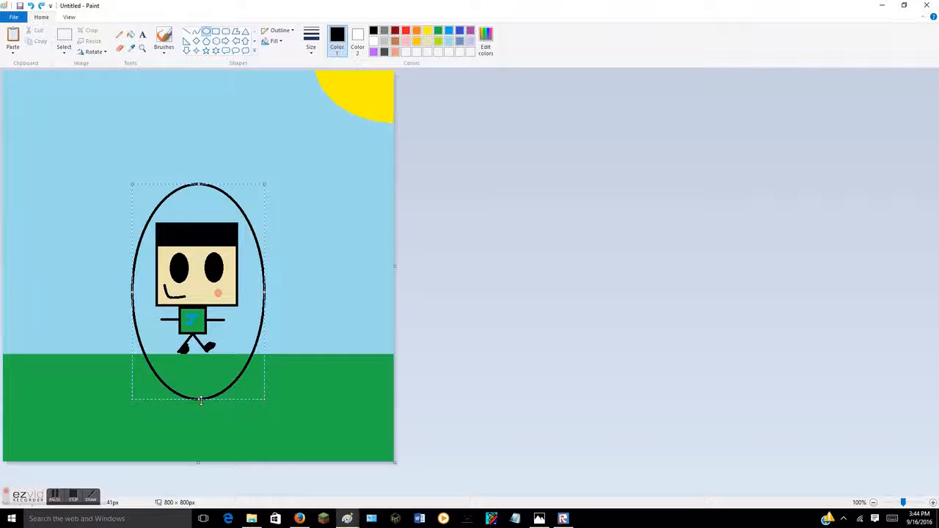
pyautogui.moveTo(201, 402); pyautogui.dragTo(198, 370)
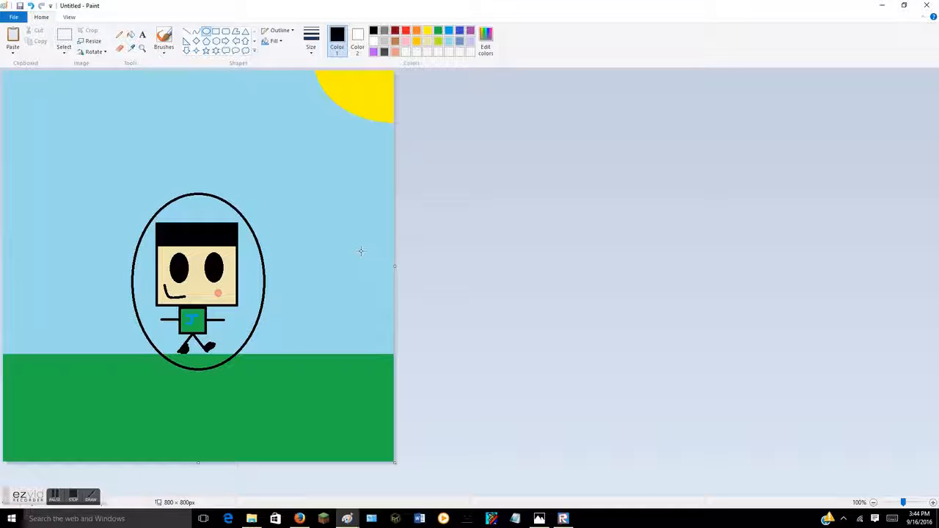
pyautogui.moveTo(253, 390)
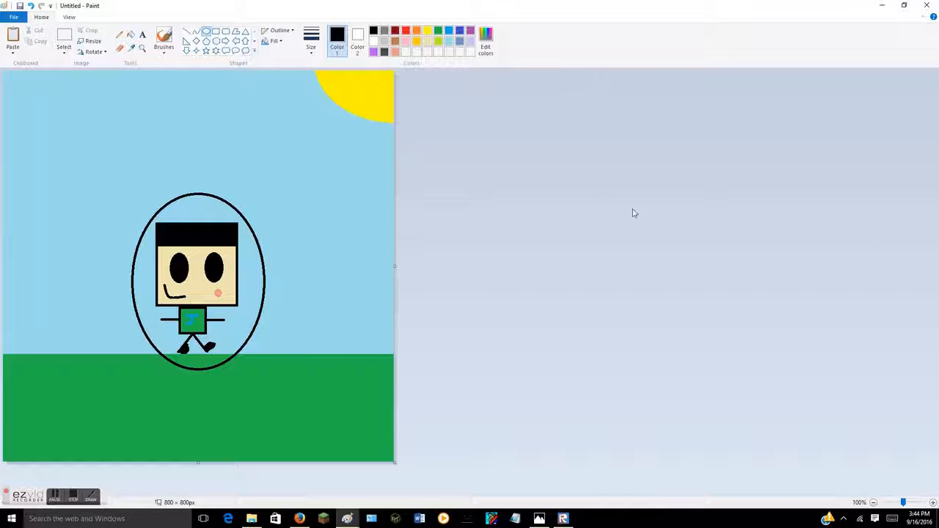
pyautogui.moveTo(482, 160)
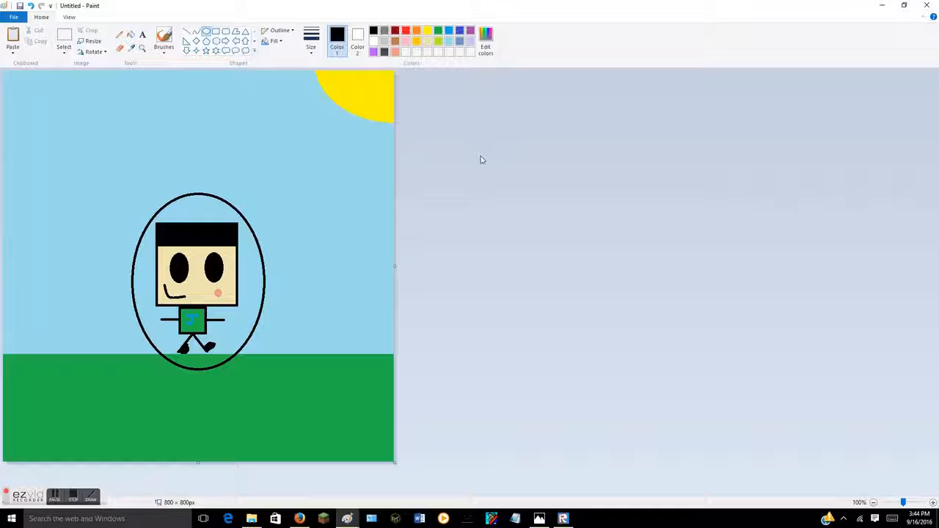
pyautogui.moveTo(488, 160)
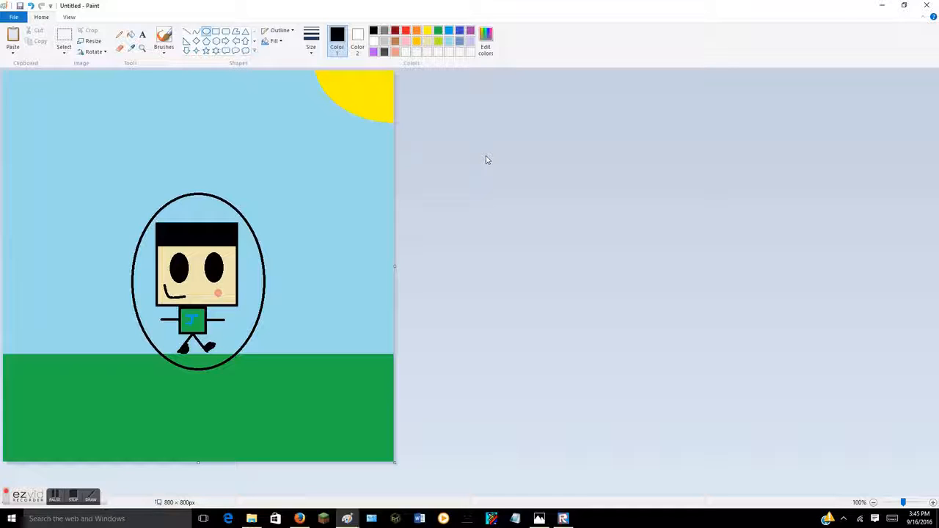
pyautogui.moveTo(649, 296)
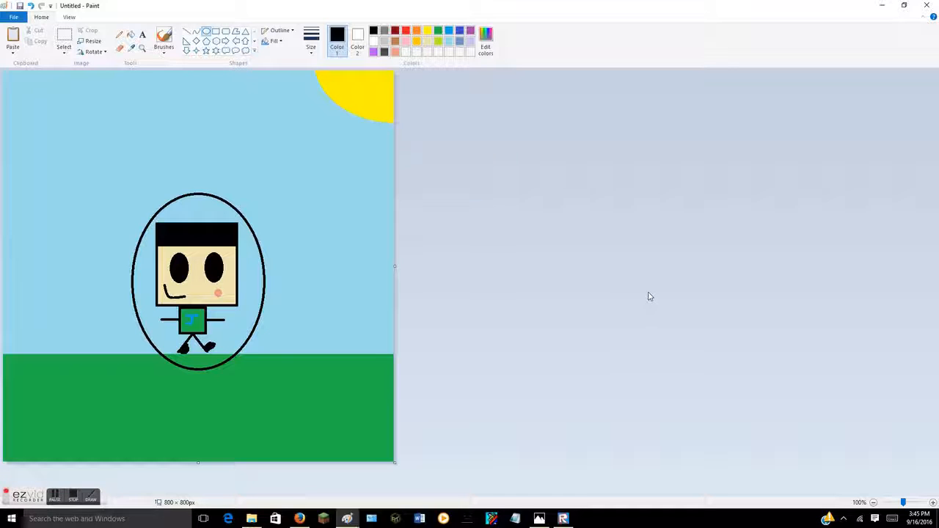